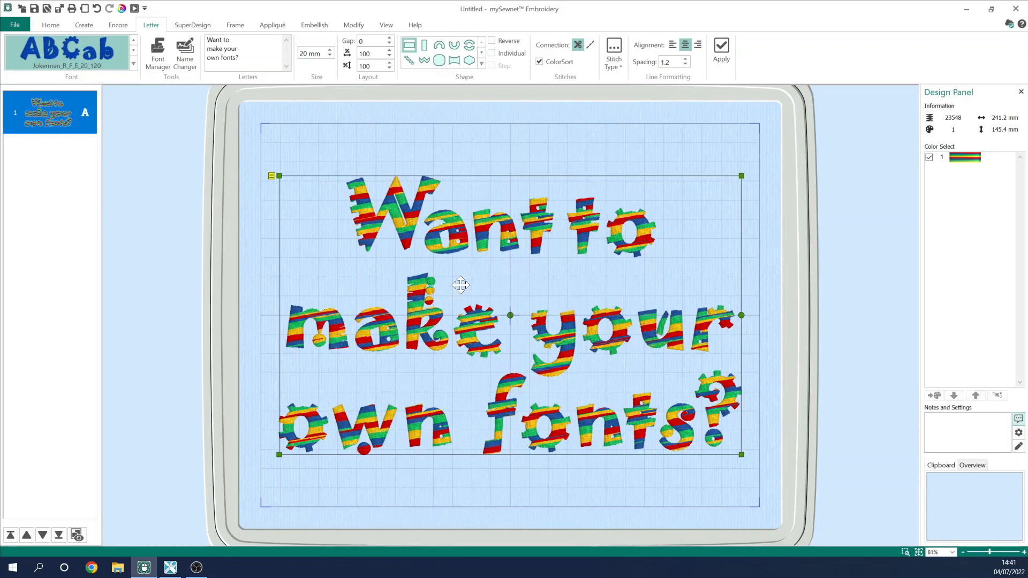
pyautogui.moveTo(440, 145)
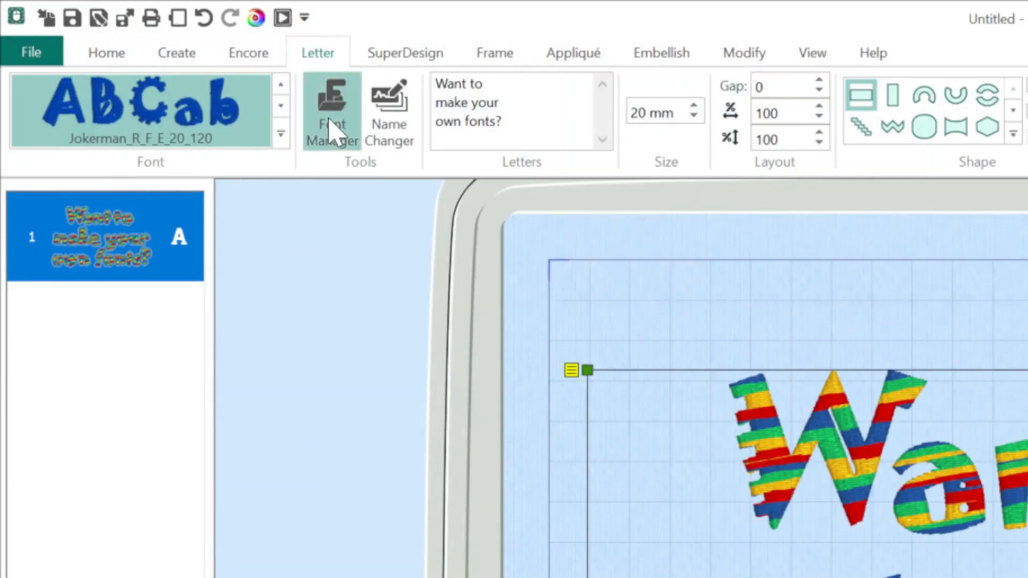
# - Open the Font Manager from the Letter tab to view the MyFonts custom fonts
pyautogui.click(332, 108)
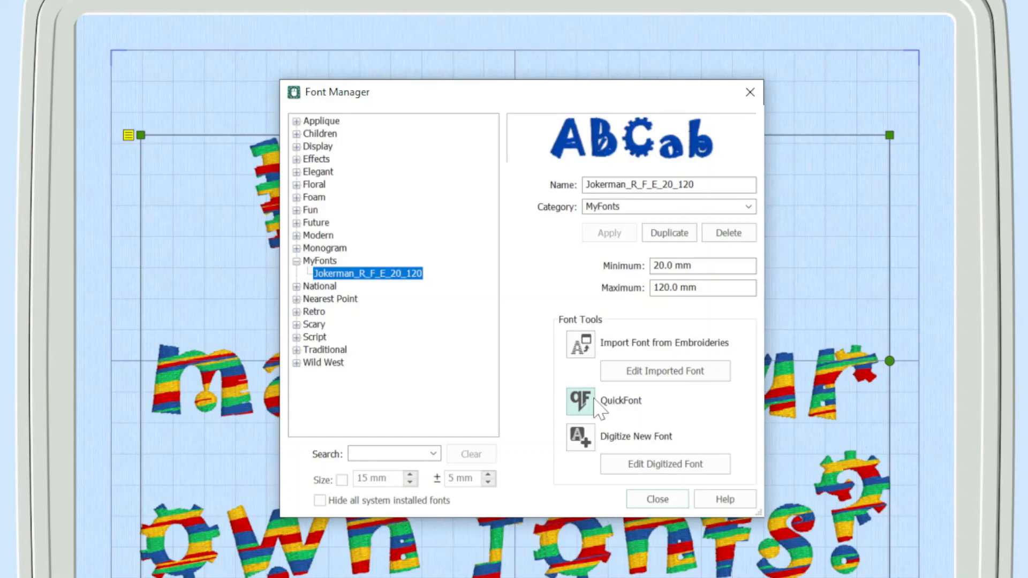
pyautogui.moveTo(657, 499)
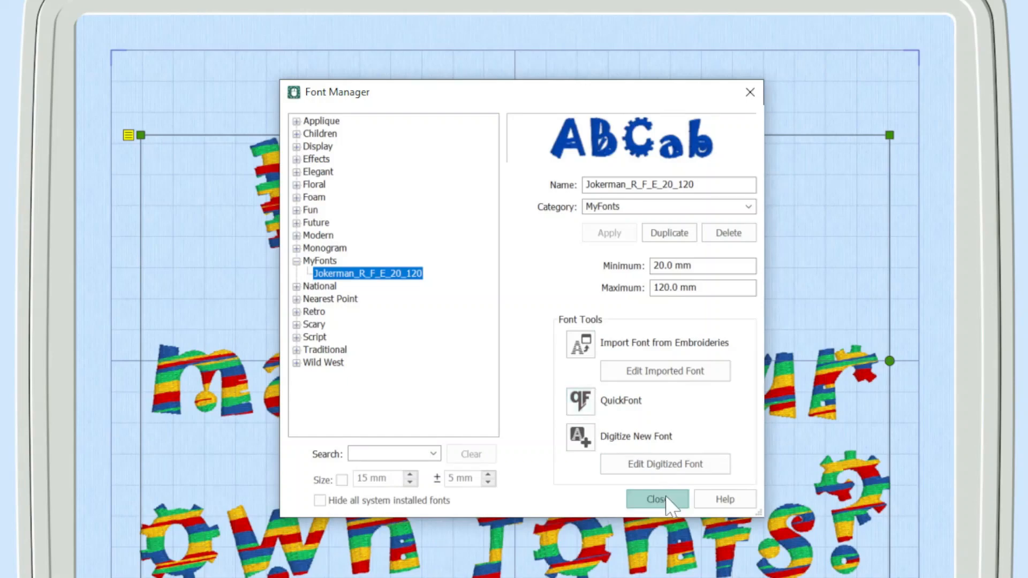
# - Close the Font Manager and launch Quick Font from the Configure Utilities tab
pyautogui.click(656, 499)
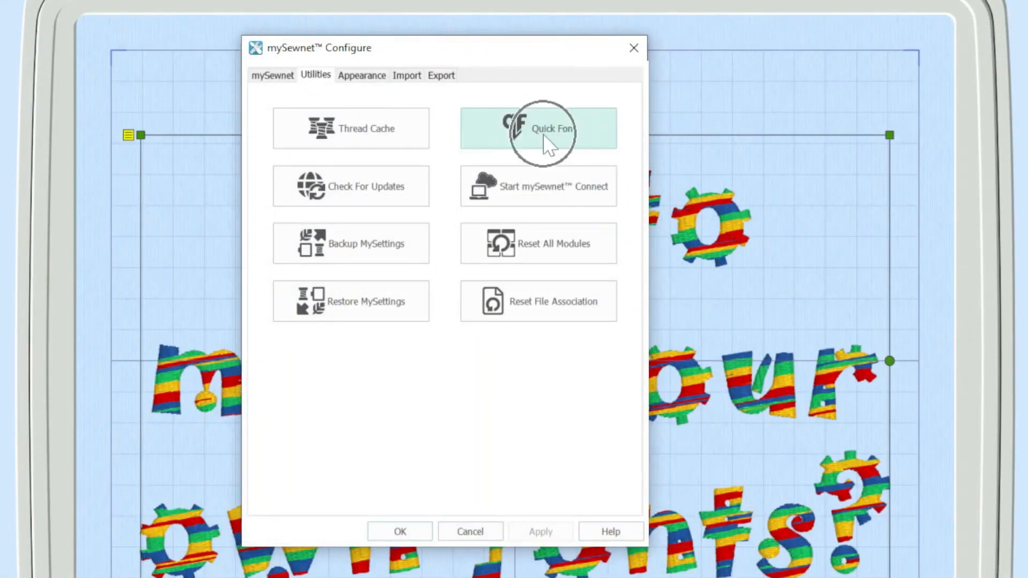
pyautogui.click(539, 128)
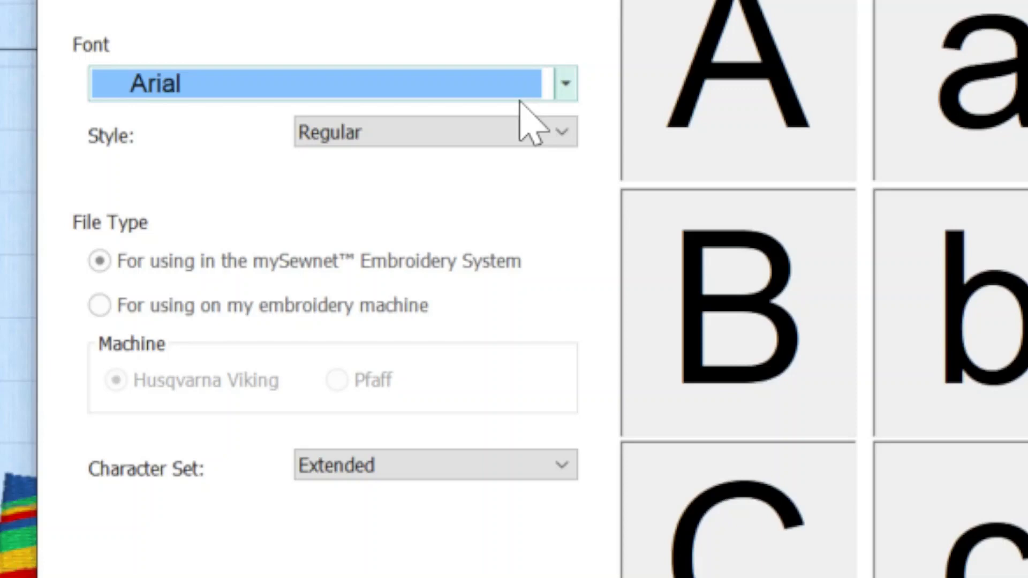
pyautogui.moveTo(574, 118)
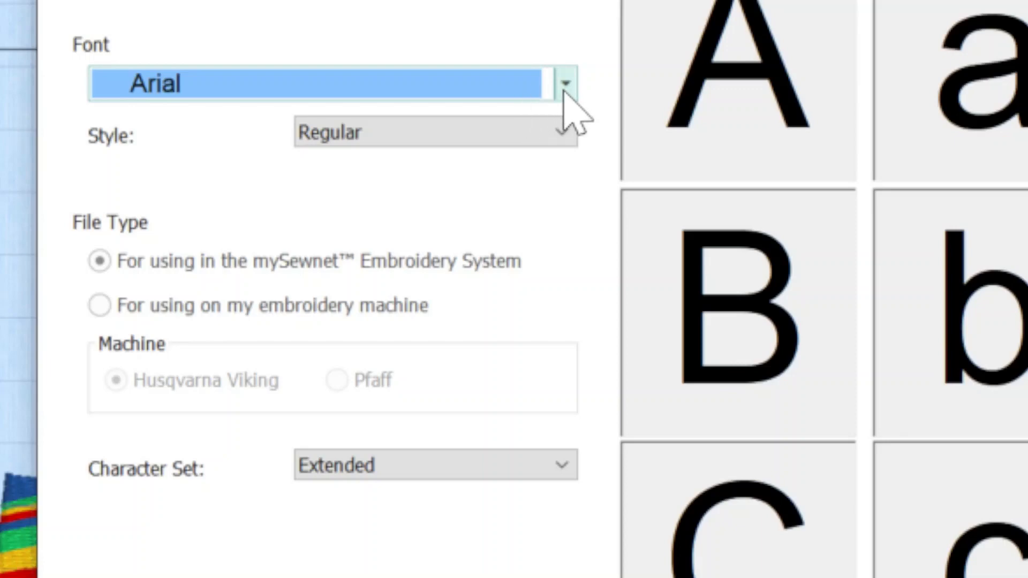
# - Select Bauhaus 93 as the source font and preview its Bold, Italic and Bold Italic styles
pyautogui.click(564, 83)
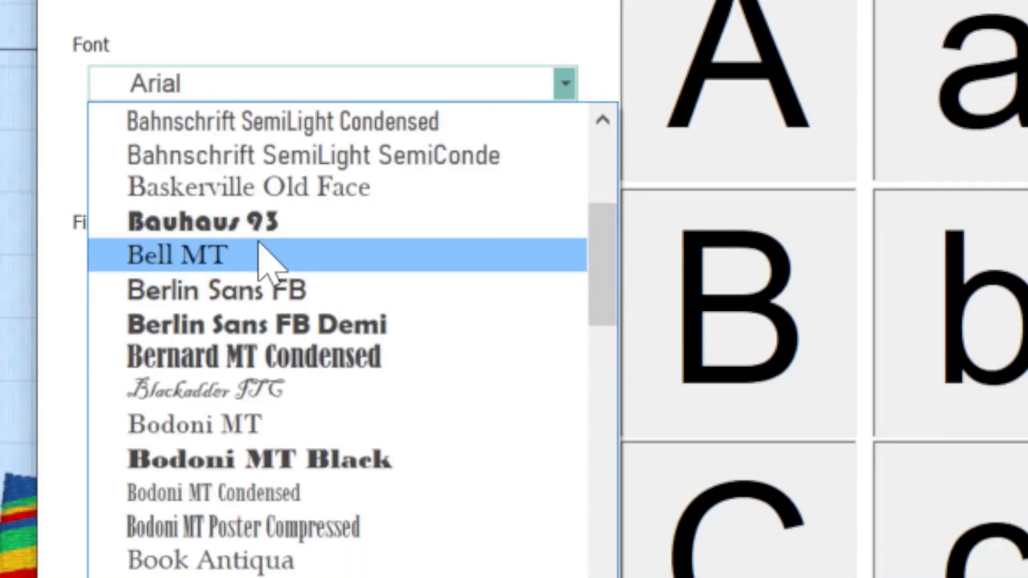
pyautogui.moveTo(262, 236)
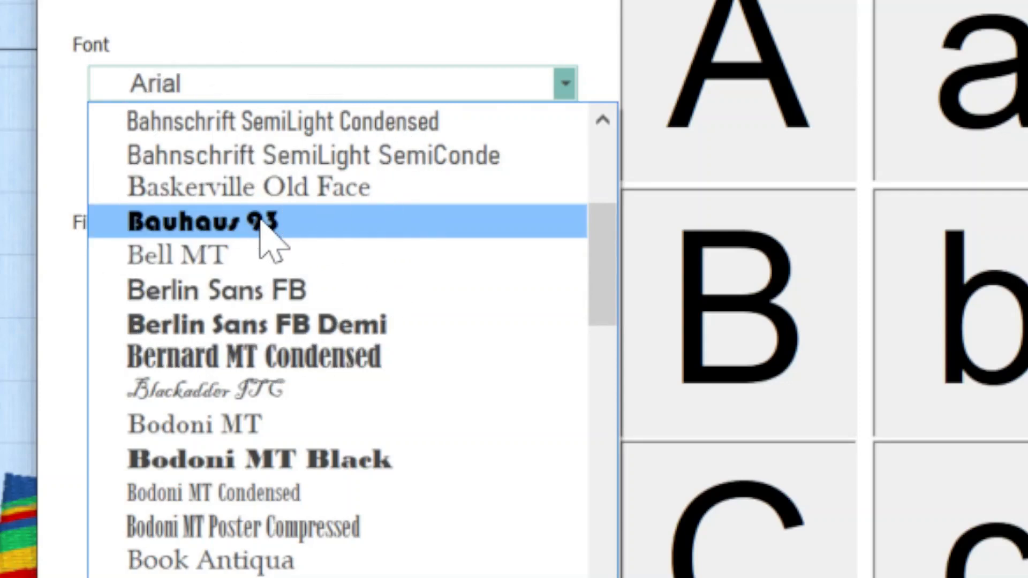
pyautogui.click(204, 222)
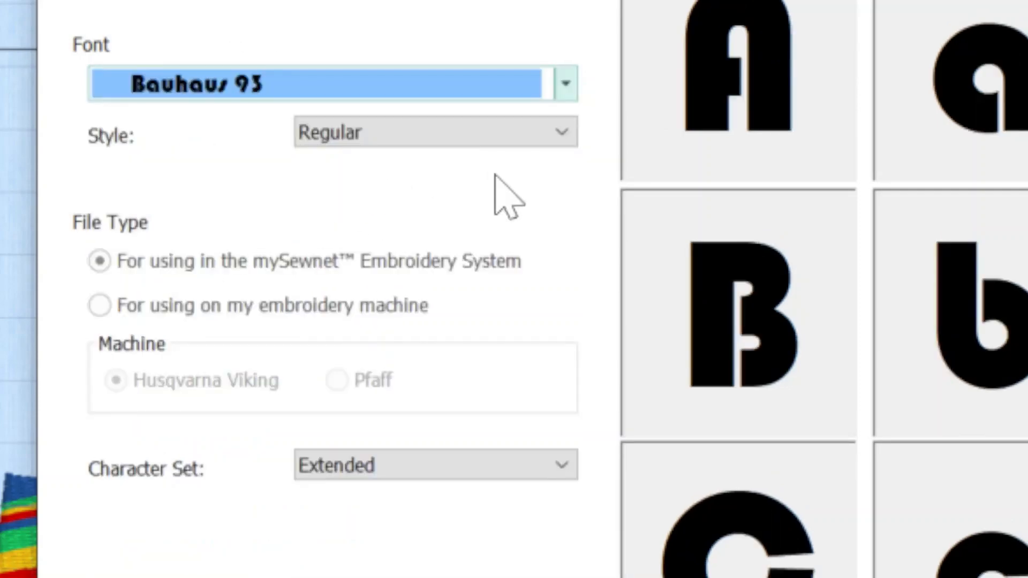
pyautogui.moveTo(518, 216)
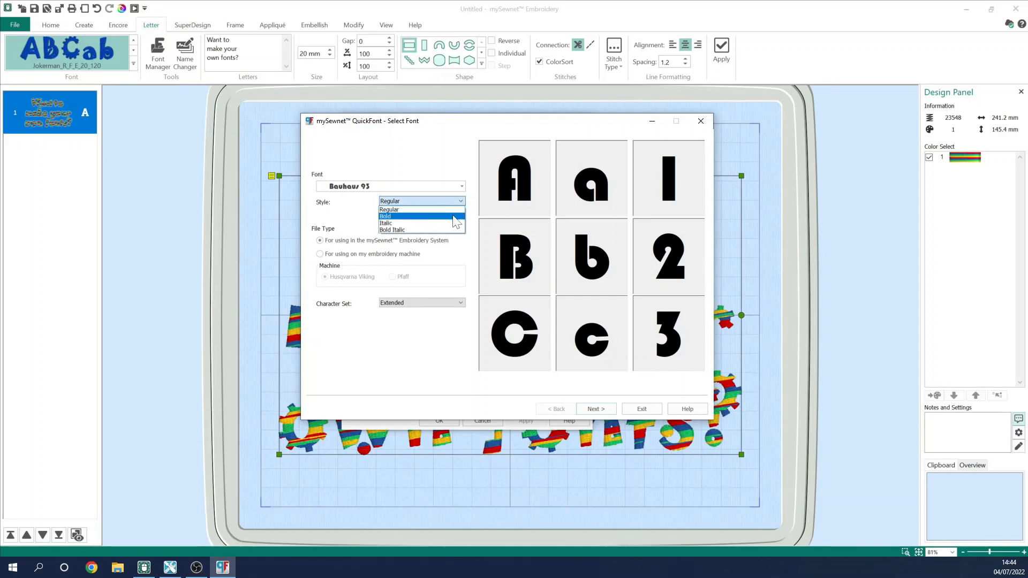
pyautogui.click(386, 216)
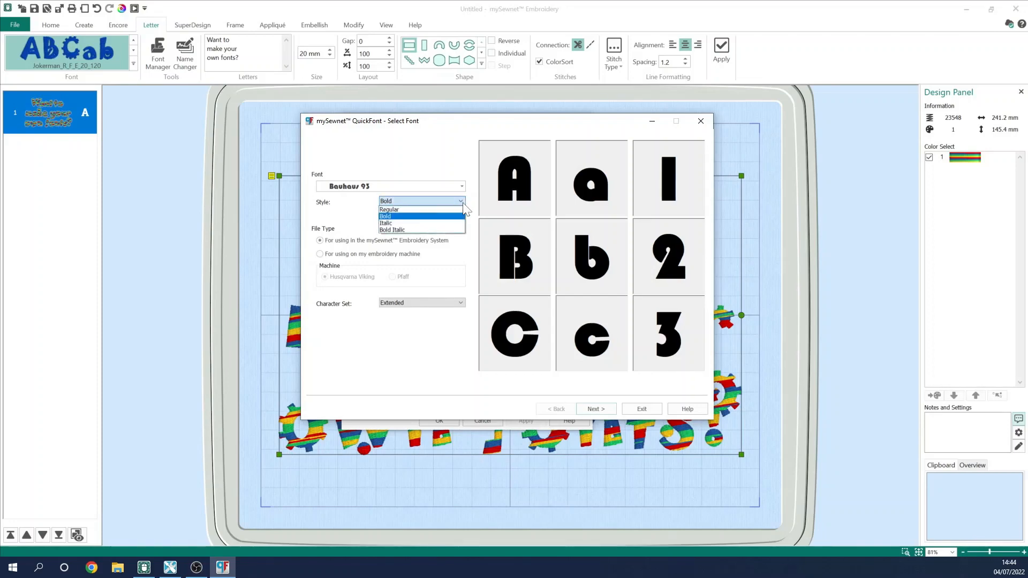
pyautogui.click(385, 223)
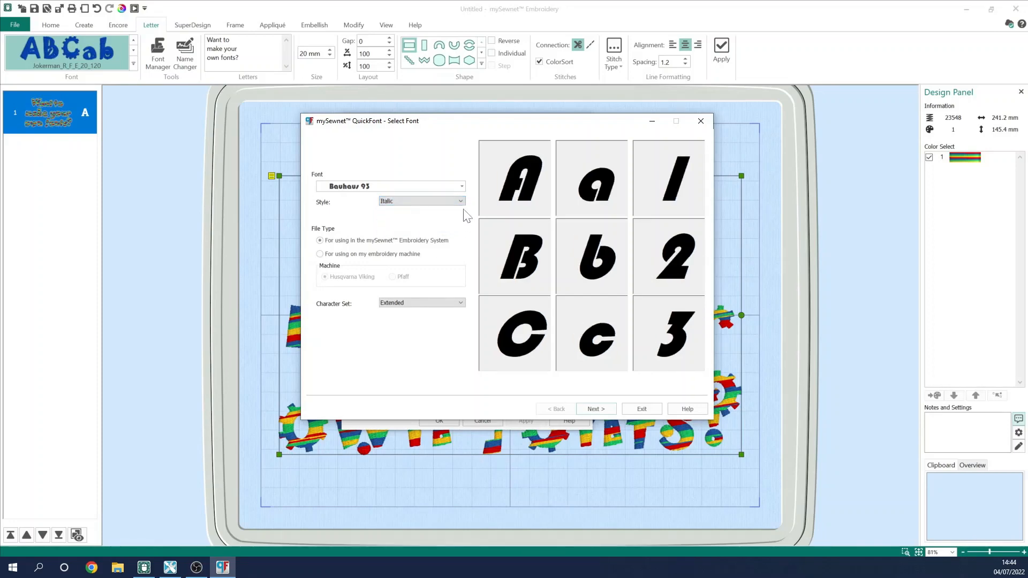
pyautogui.click(461, 201)
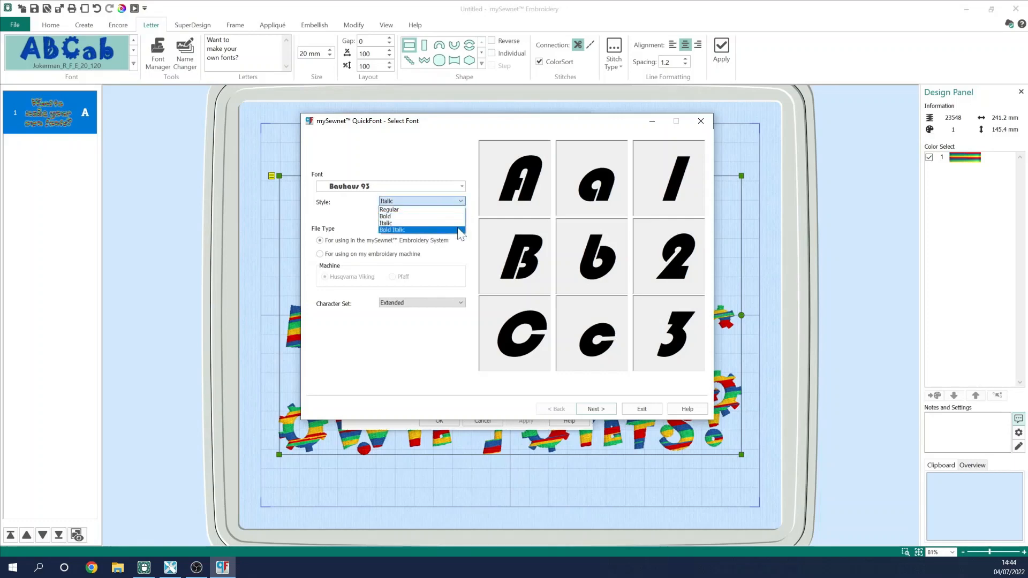
pyautogui.click(391, 230)
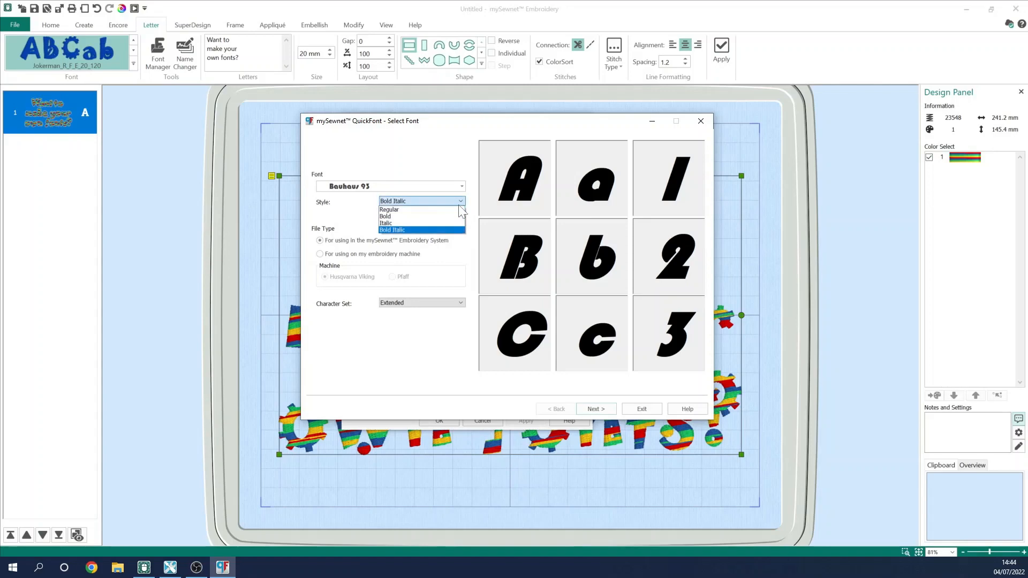
# - Set the Bauhaus 93 style back to Regular, keeping the embroidery system file type
pyautogui.click(389, 209)
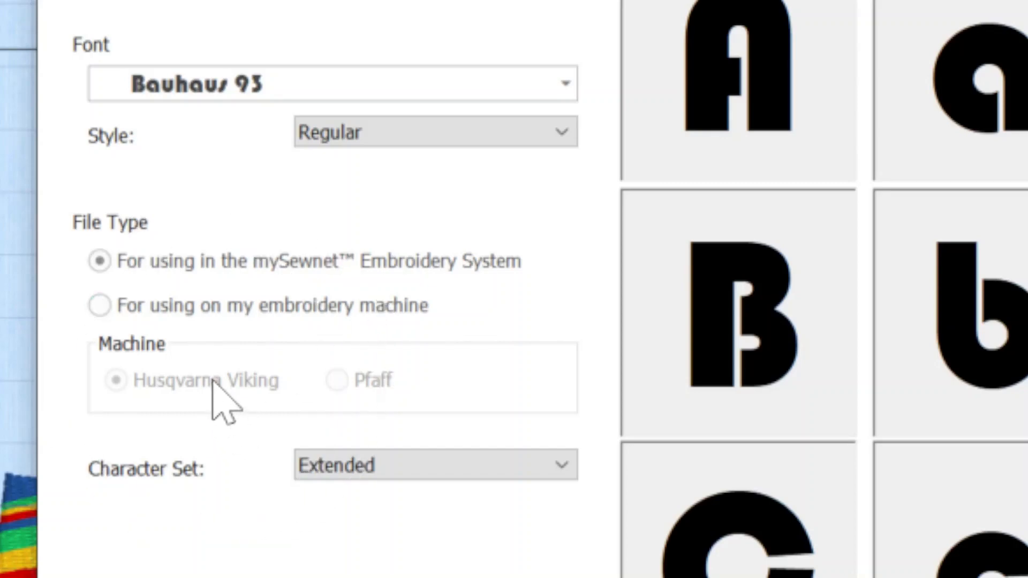
pyautogui.moveTo(380, 406)
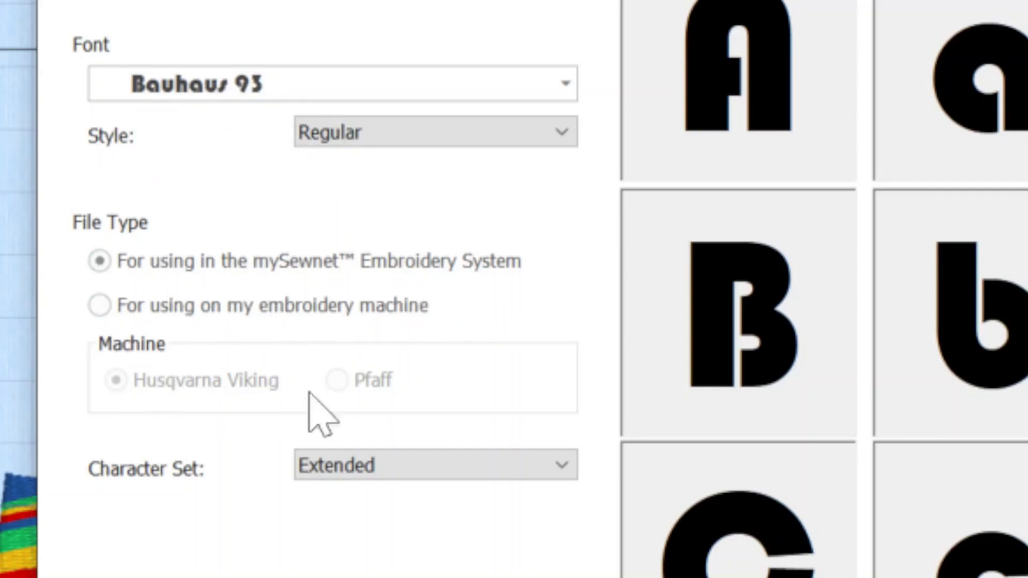
pyautogui.click(435, 465)
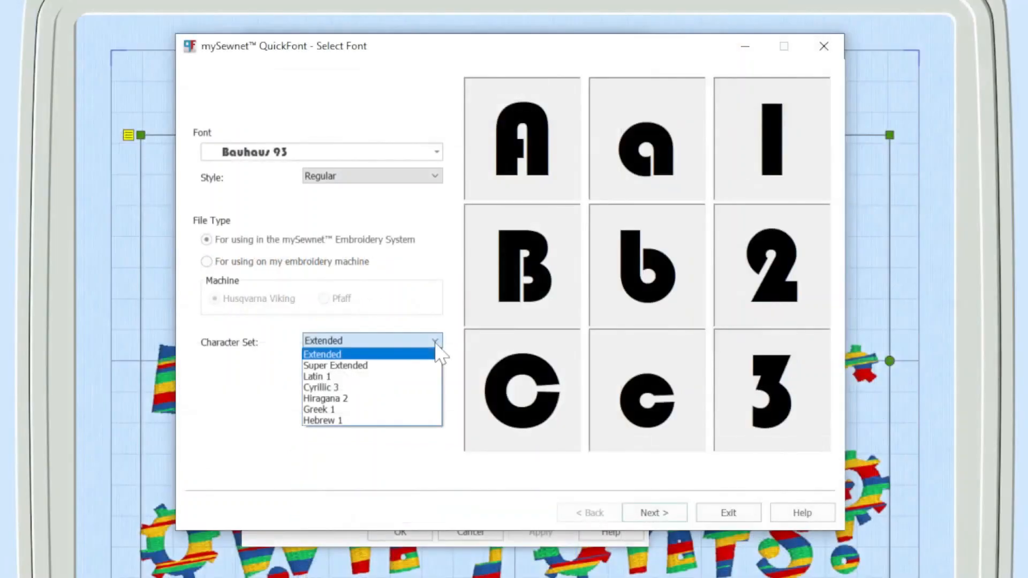
pyautogui.moveTo(335, 365)
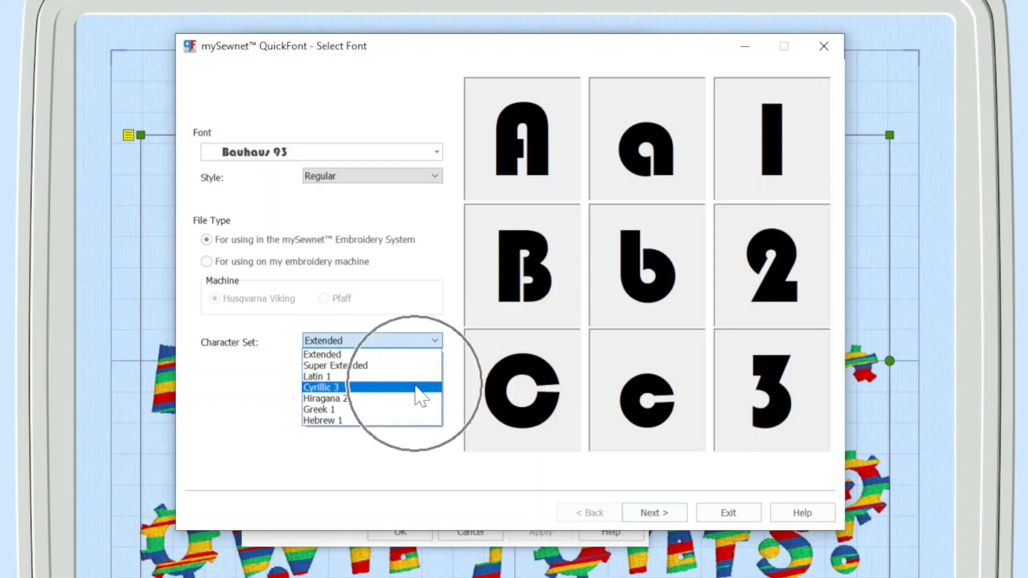
pyautogui.moveTo(423, 400)
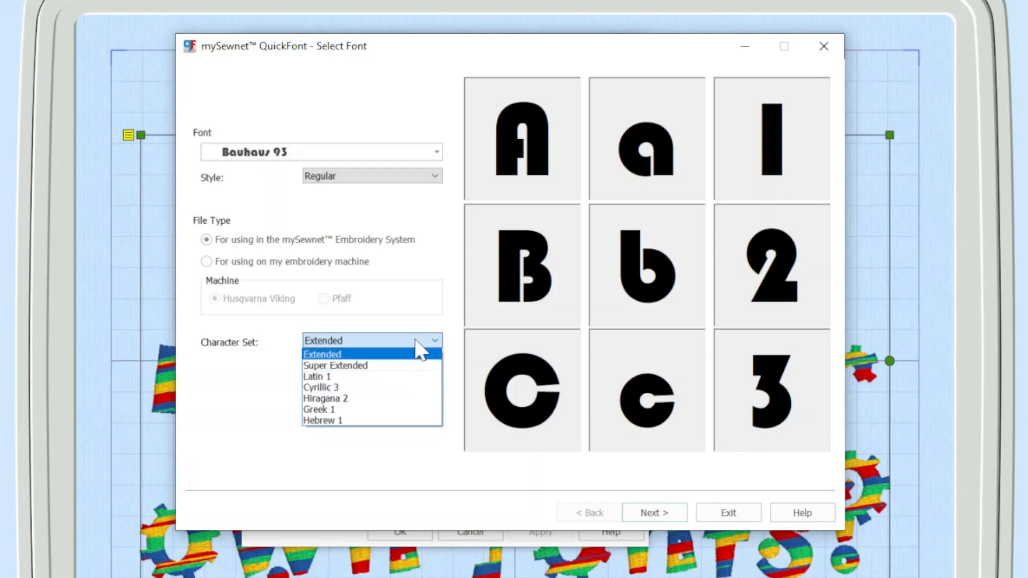
pyautogui.click(321, 354)
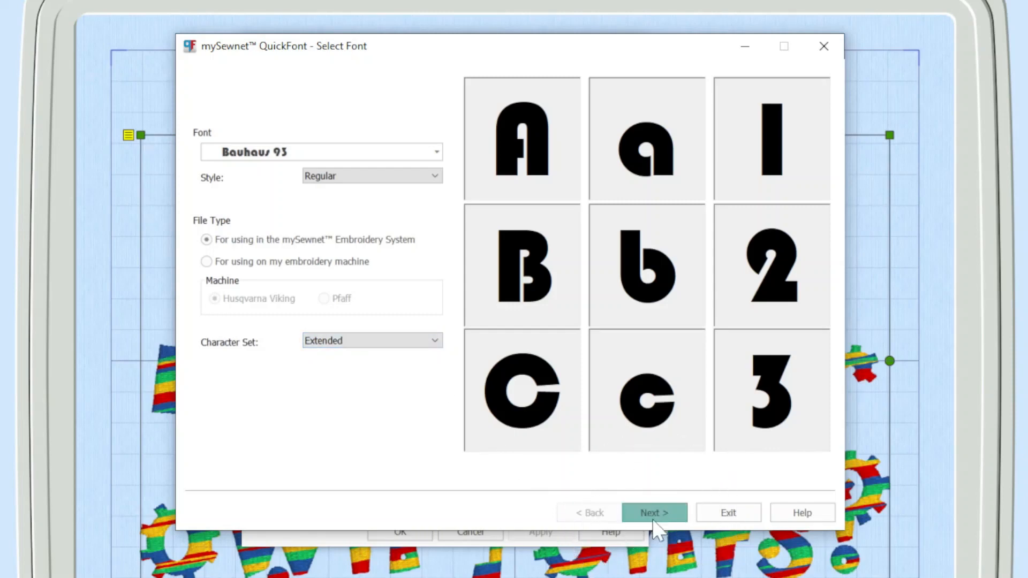
# - Advance to the stitch options step and set Stitch Type to Satin
pyautogui.click(654, 512)
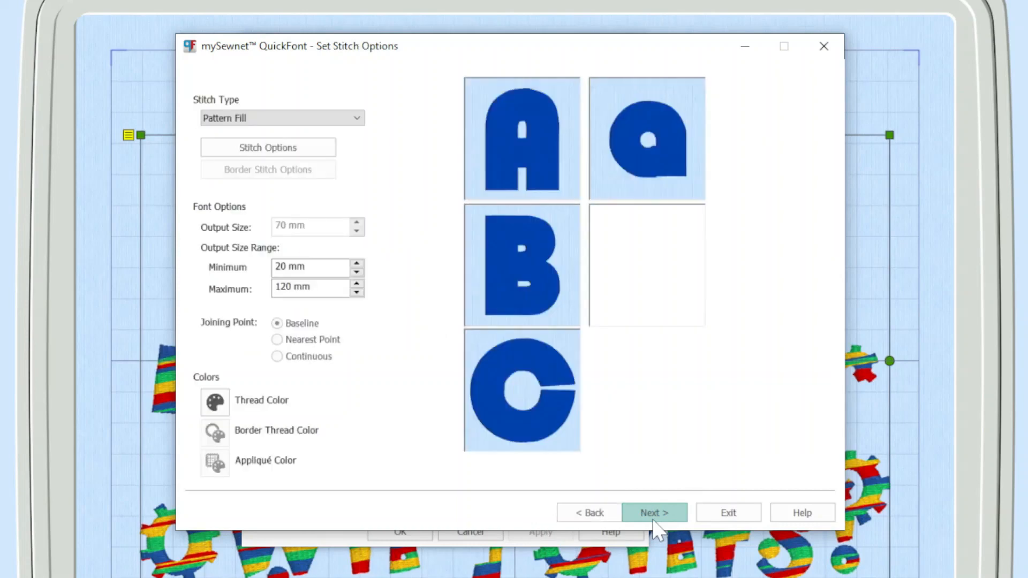
pyautogui.click(654, 512)
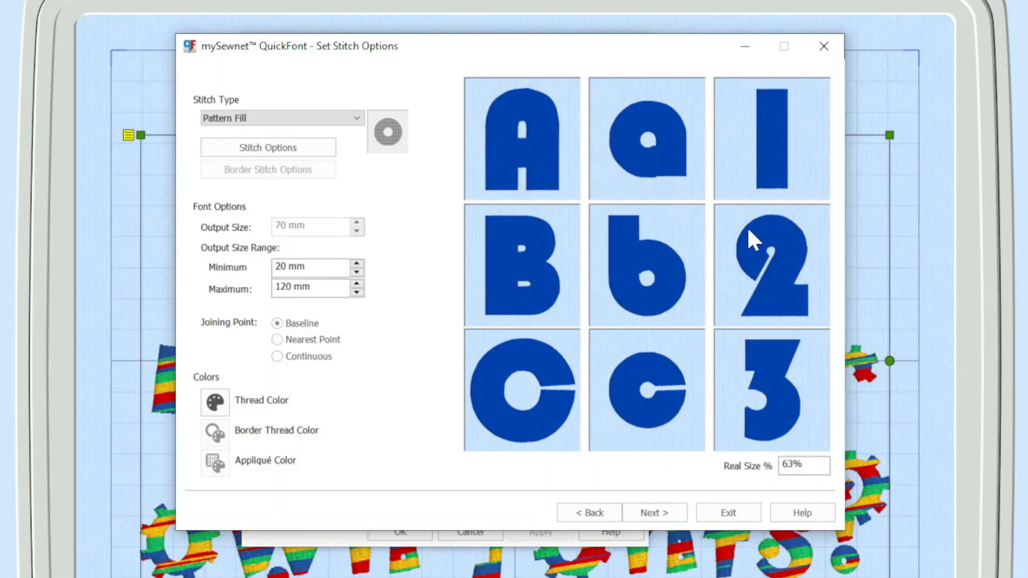
pyautogui.moveTo(480, 210)
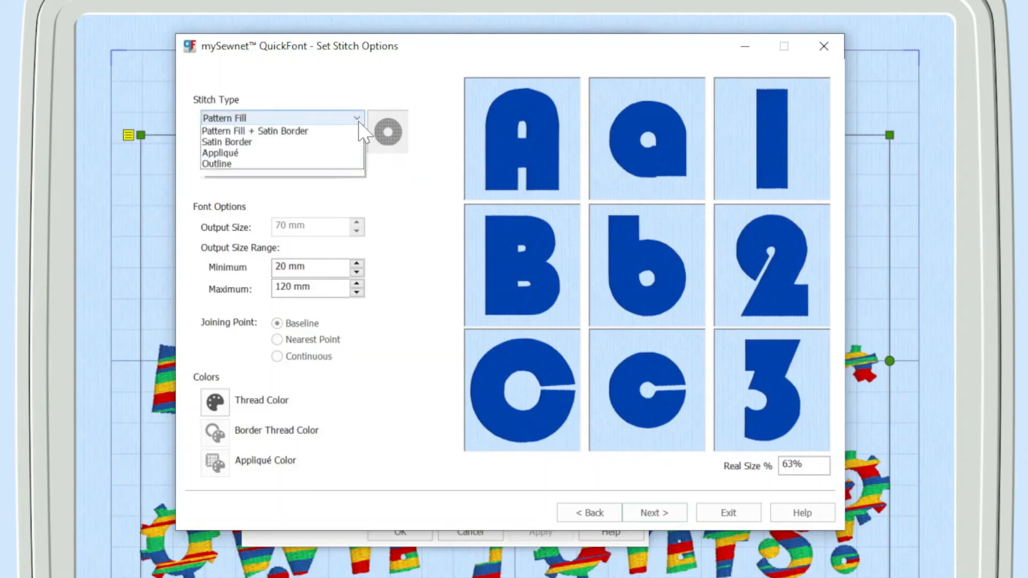
pyautogui.click(226, 141)
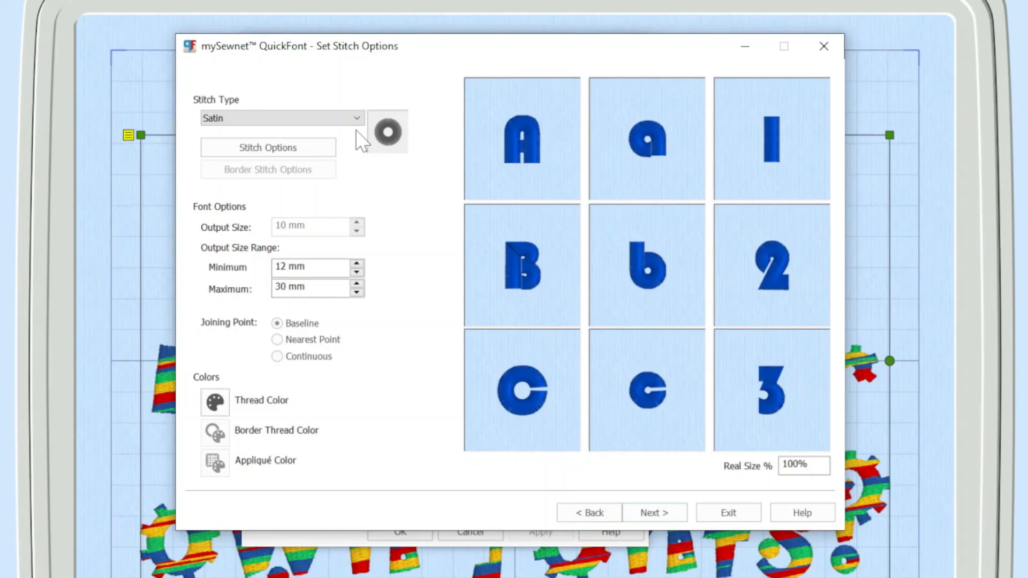
pyautogui.moveTo(351, 230)
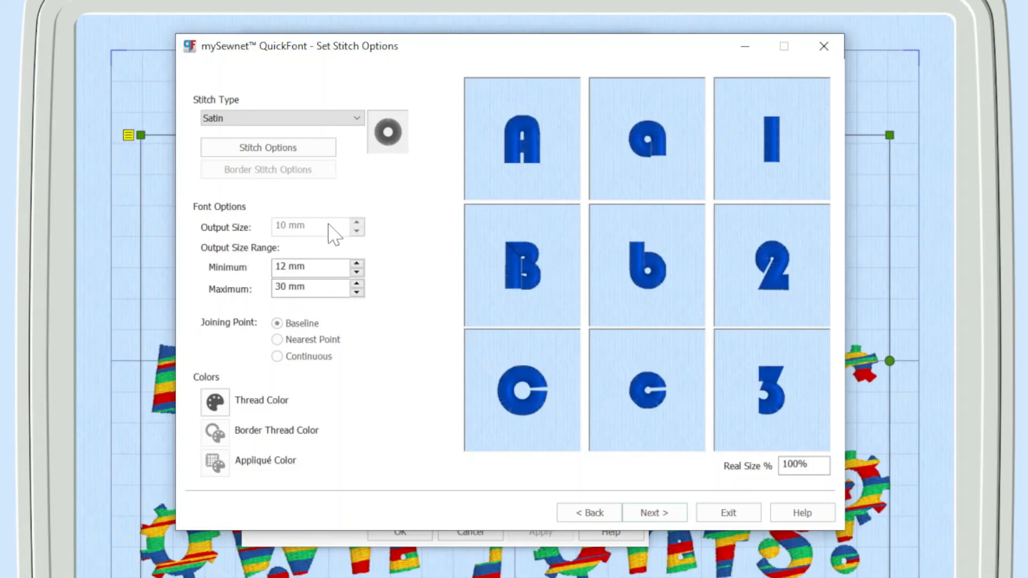
pyautogui.moveTo(359, 235)
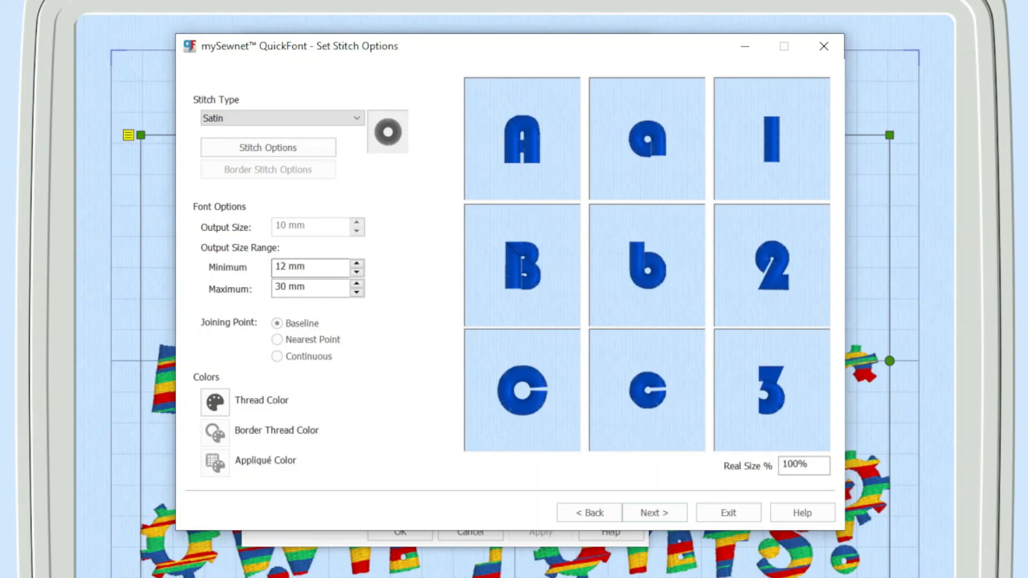
pyautogui.moveTo(331, 236)
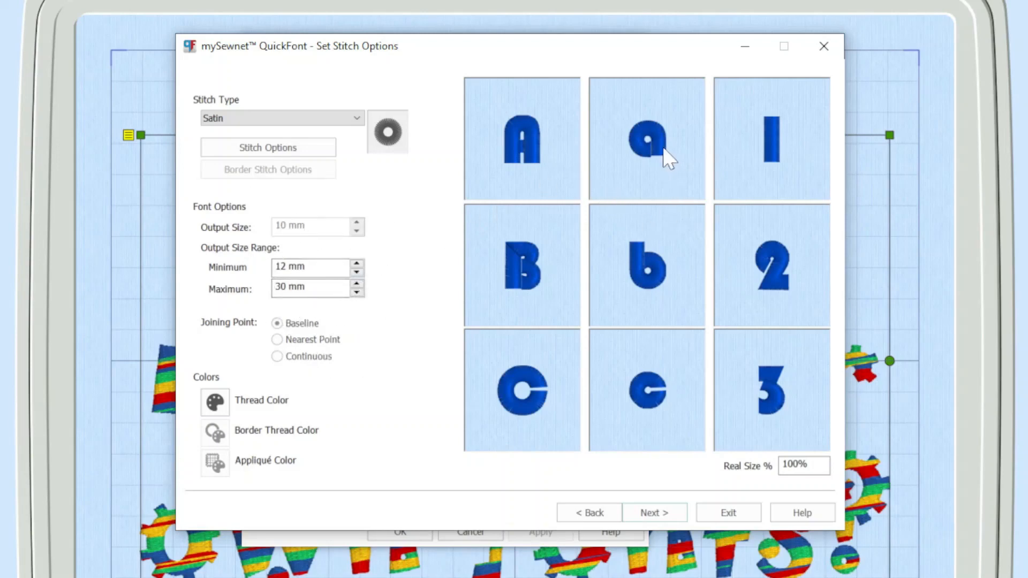
pyautogui.moveTo(540, 265)
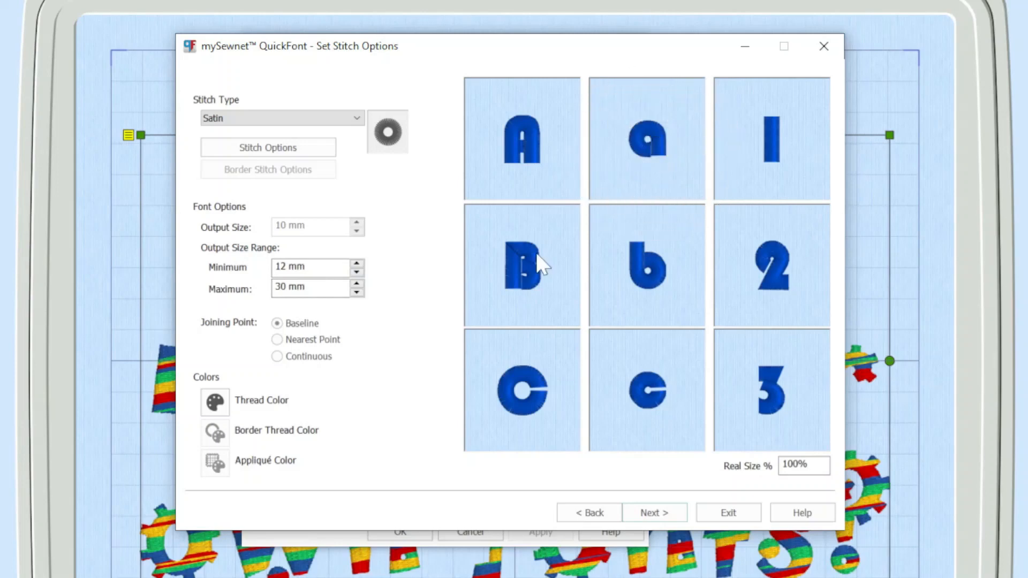
pyautogui.moveTo(374, 278)
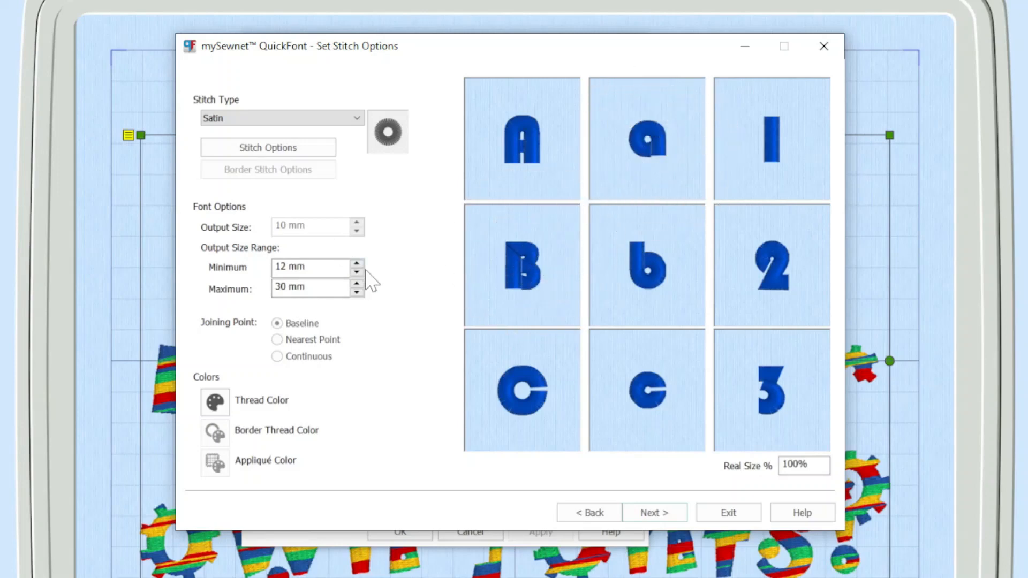
# - Raise the satin font's size range to 25 mm minimum and 49 mm maximum
pyautogui.click(357, 263)
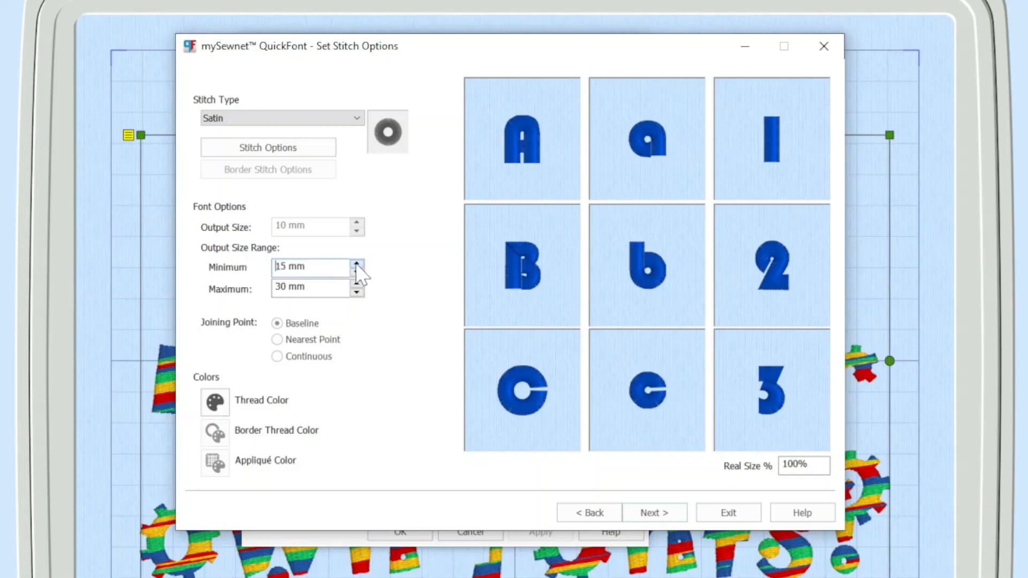
pyautogui.click(356, 263)
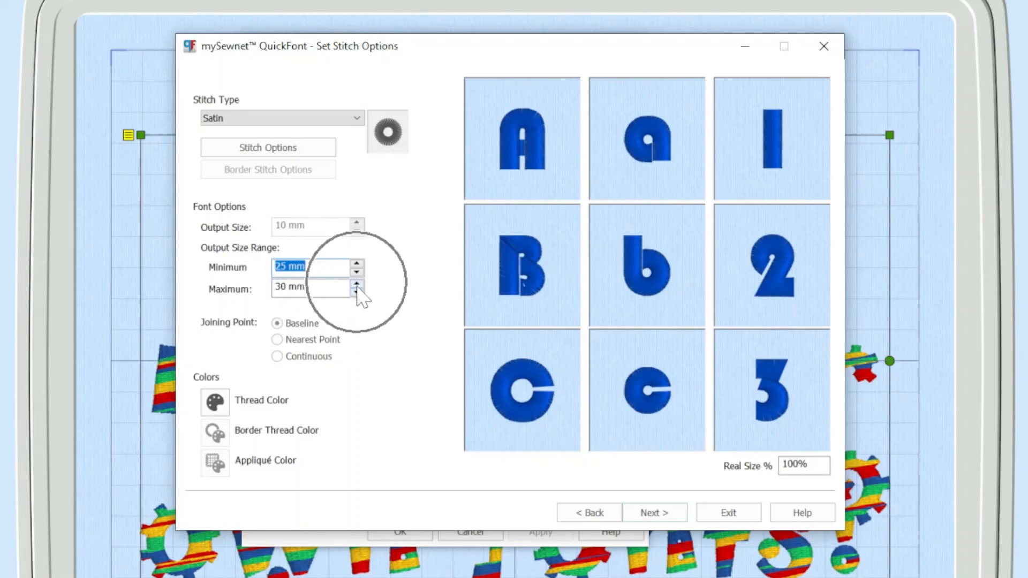
pyautogui.click(356, 283)
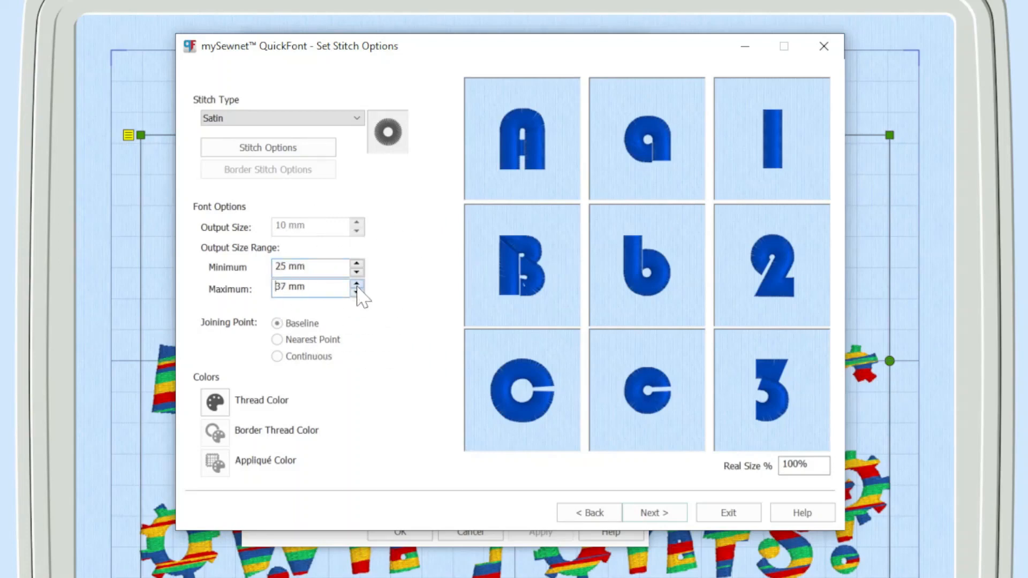
pyautogui.click(357, 284)
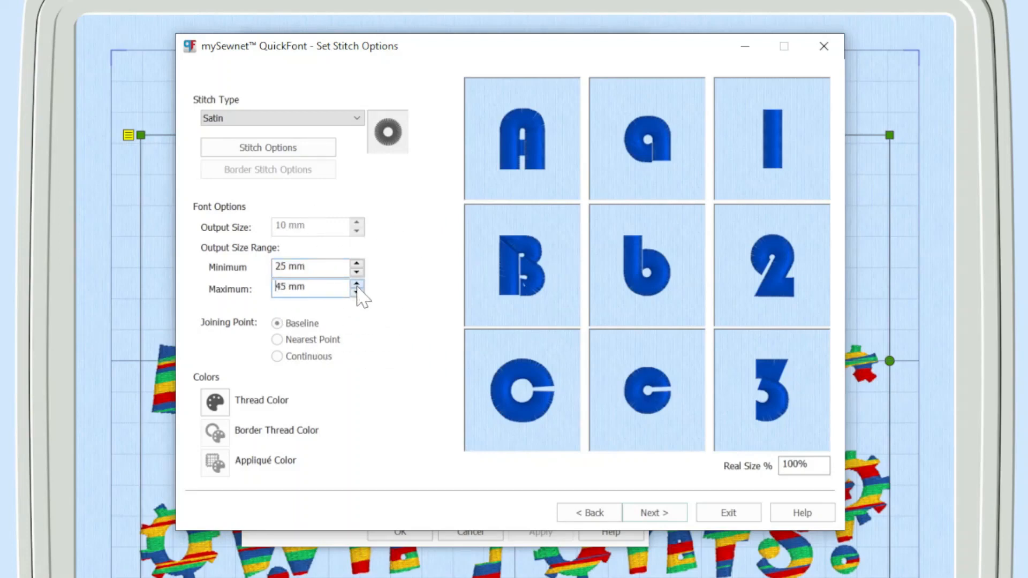
pyautogui.click(357, 284)
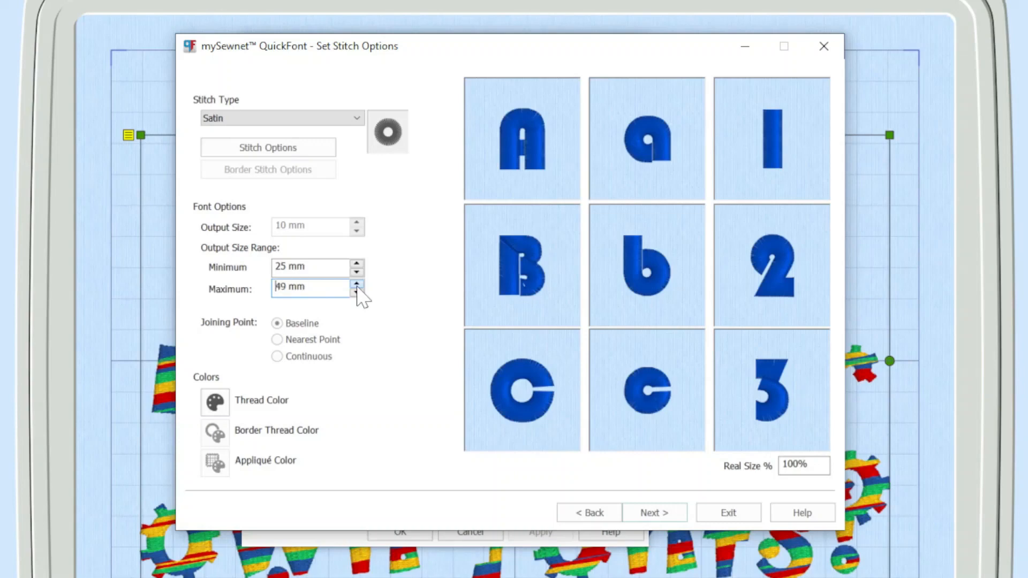
pyautogui.click(356, 283)
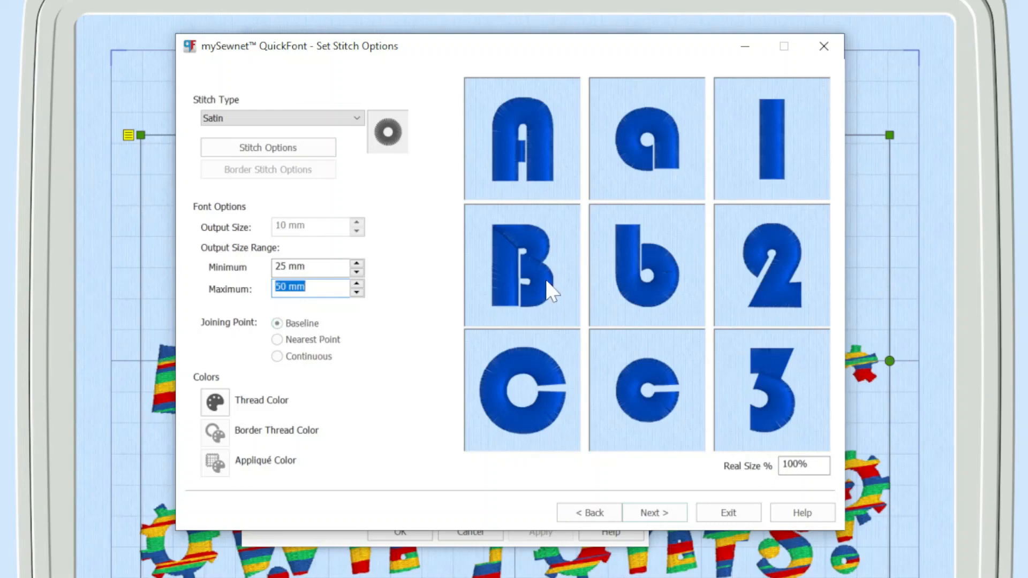
pyautogui.moveTo(561, 191)
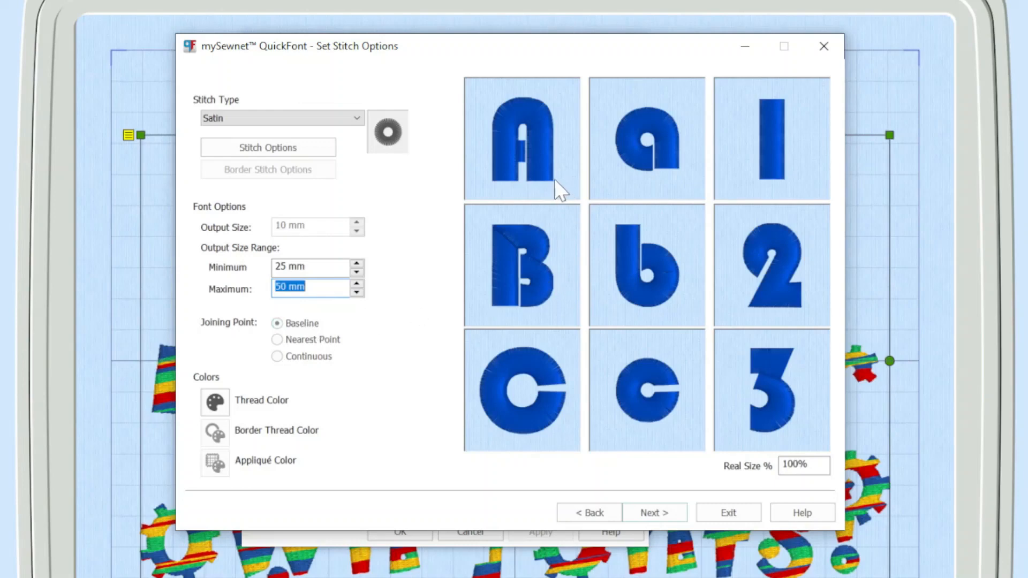
pyautogui.moveTo(564, 190)
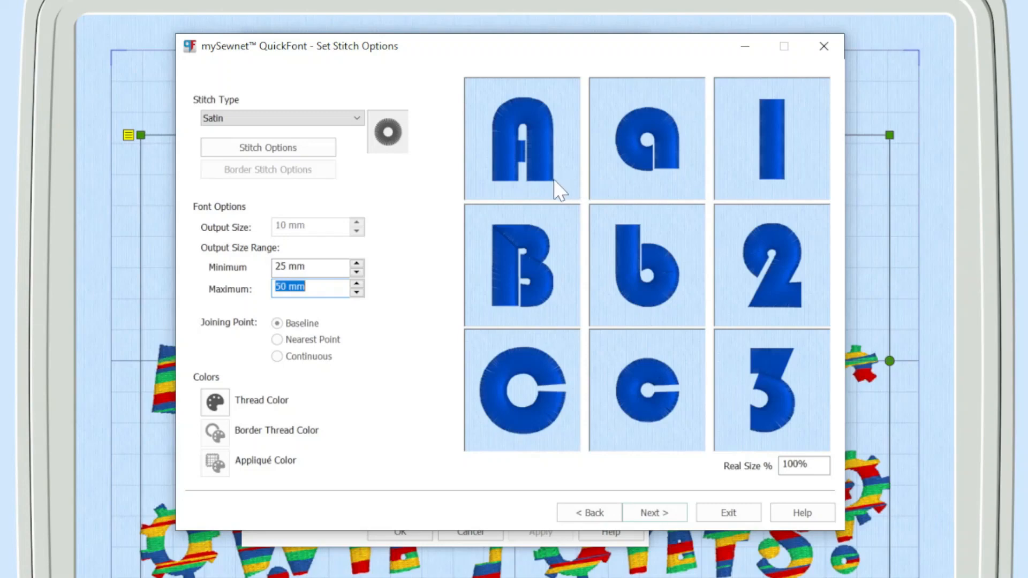
pyautogui.moveTo(540, 196)
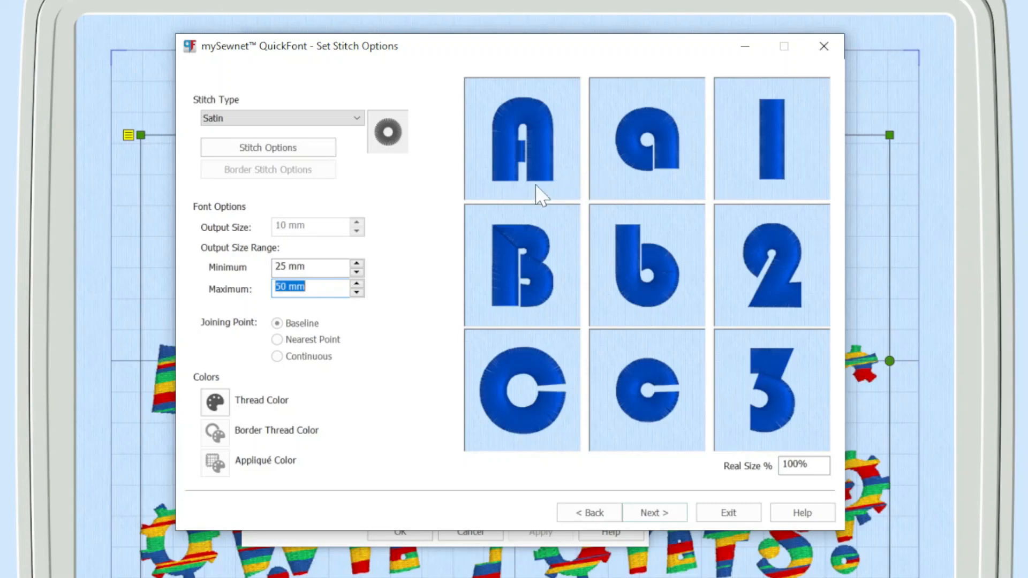
pyautogui.moveTo(576, 190)
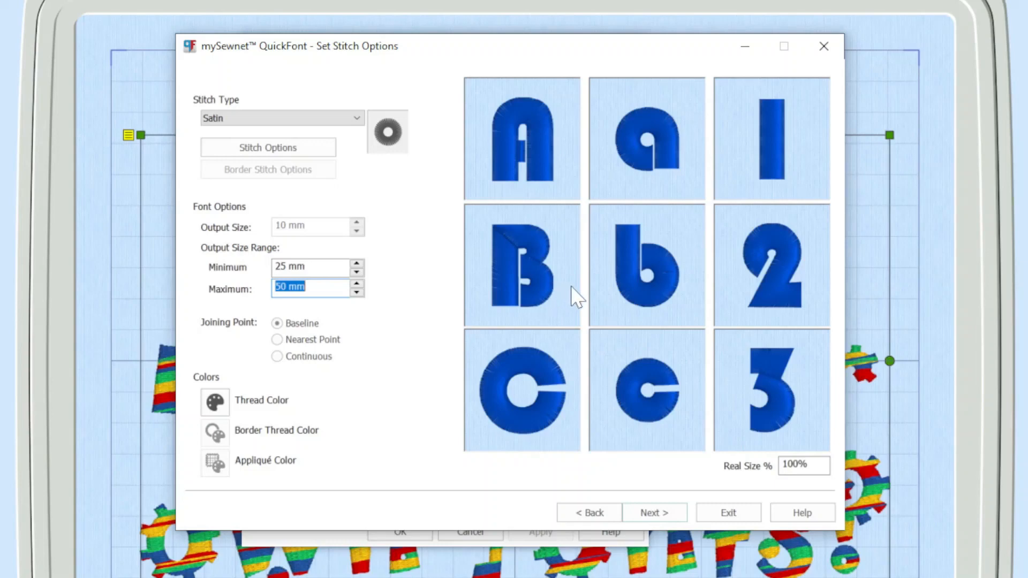
pyautogui.moveTo(558, 294)
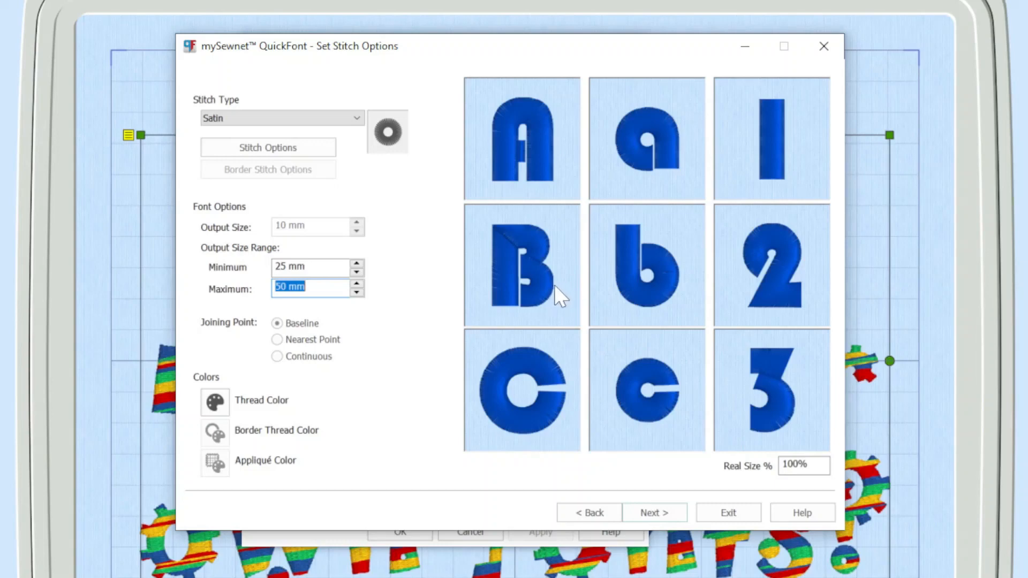
pyautogui.moveTo(561, 318)
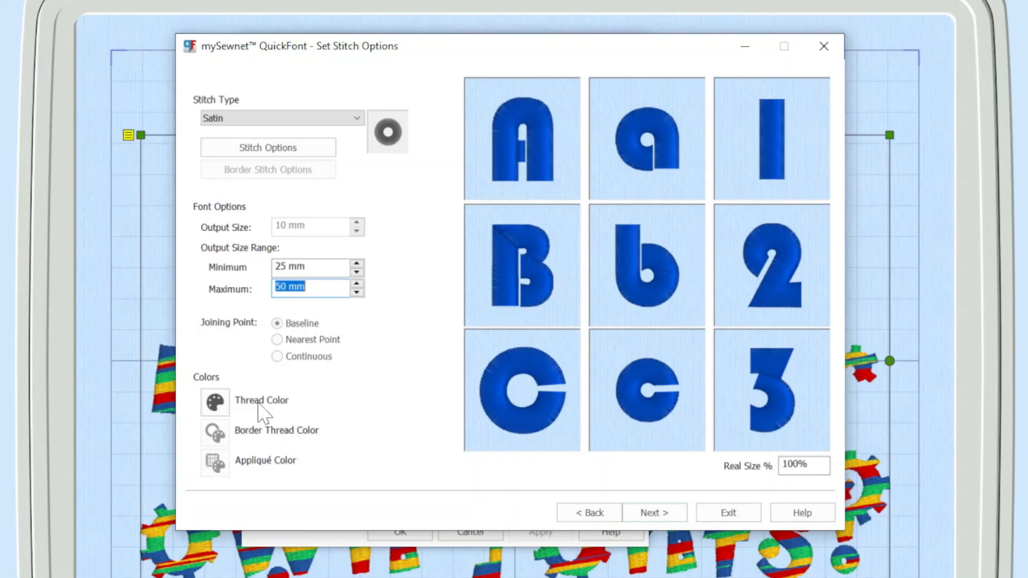
pyautogui.moveTo(269, 410)
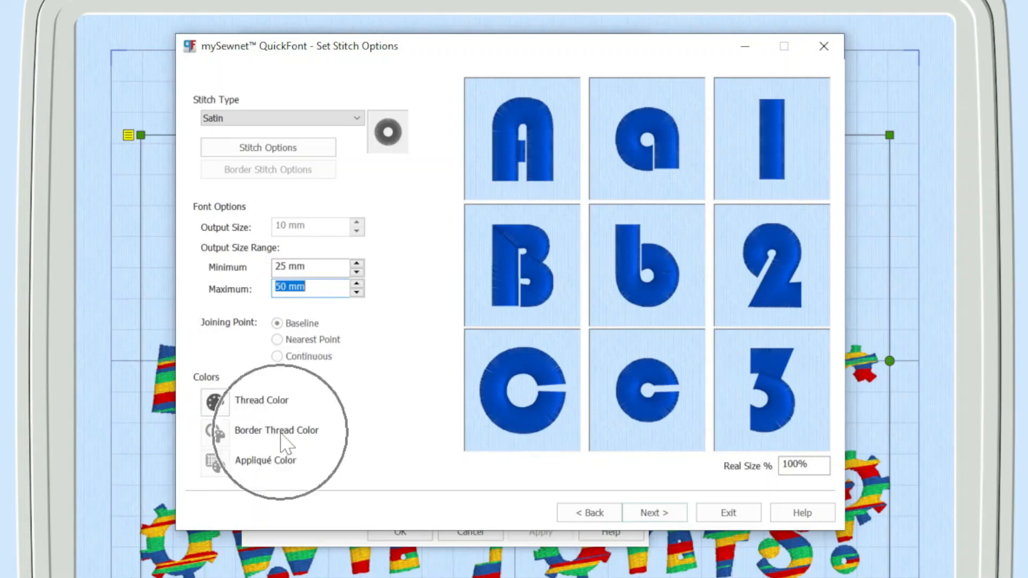
pyautogui.moveTo(286, 472)
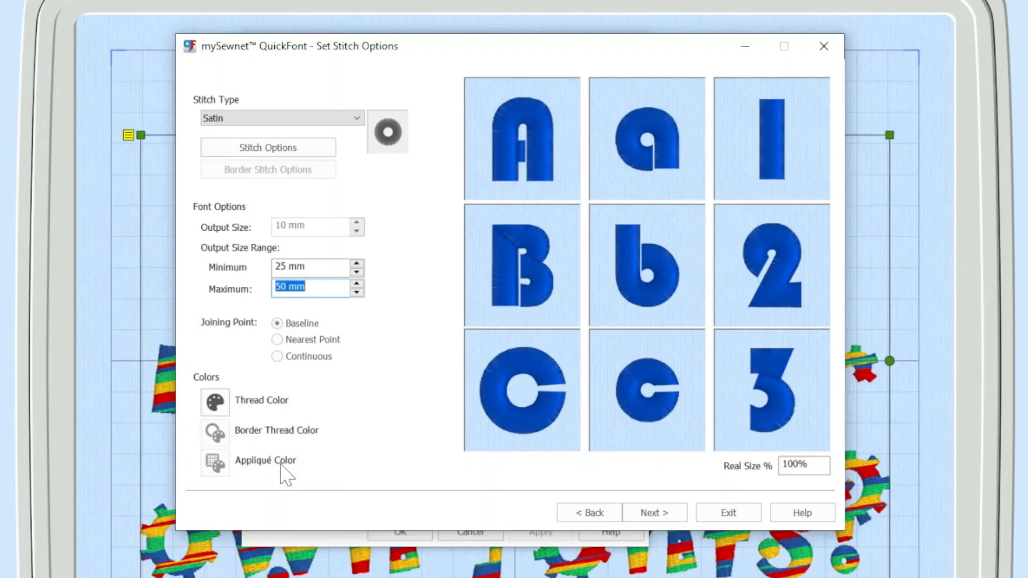
pyautogui.moveTo(356, 317)
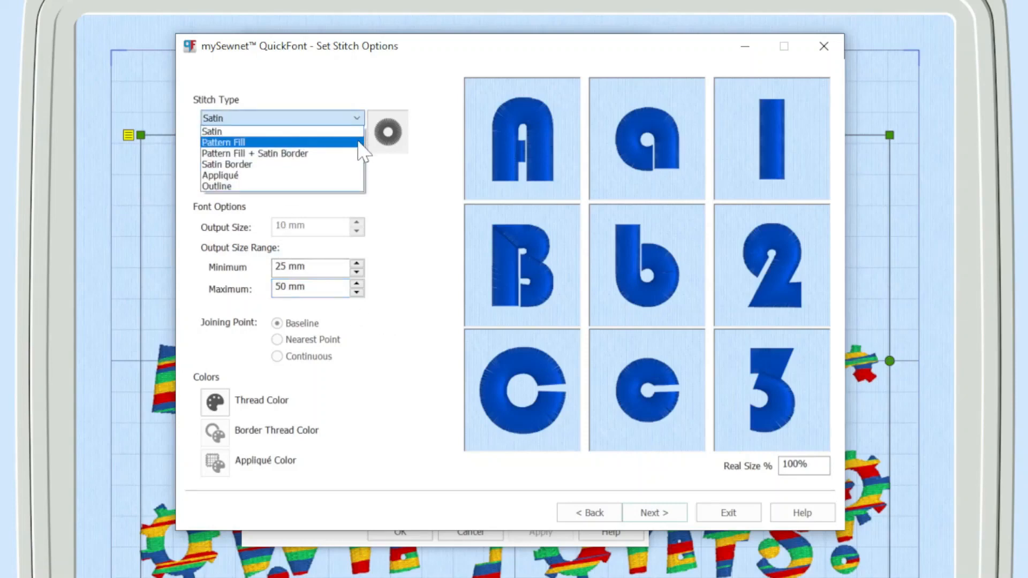
# - Set Stitch Type to Pattern Fill, then Pattern Fill + Satin Border
pyautogui.click(223, 143)
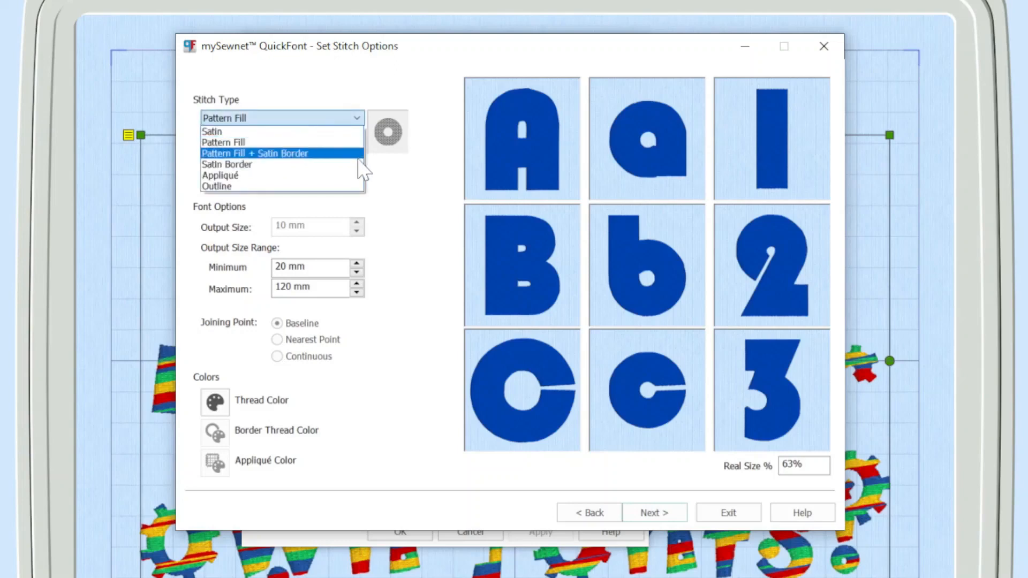
pyautogui.click(255, 152)
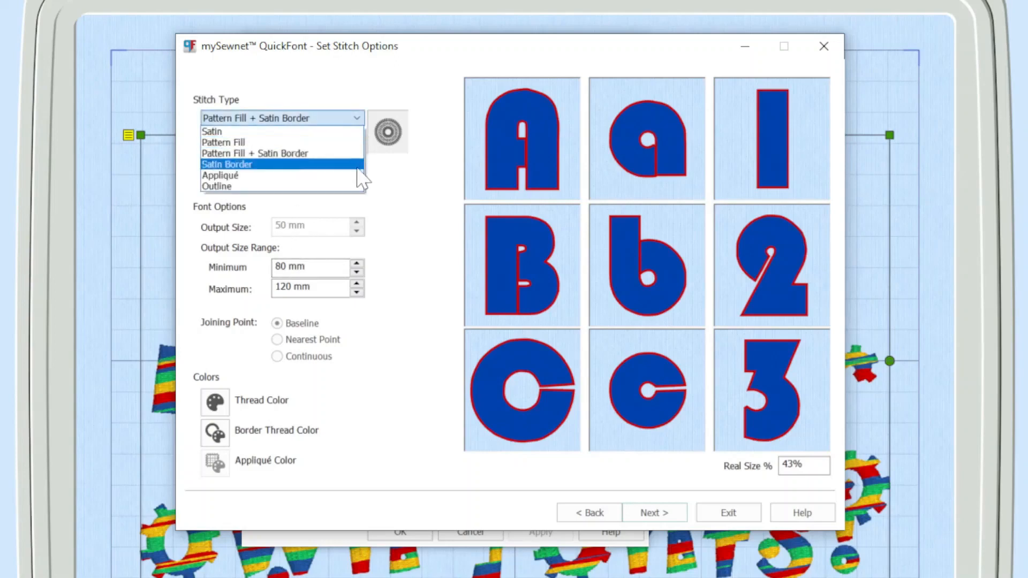
# - Preview Satin Border, Appliqué and Outline stitch types, then settle on Pattern Fill
pyautogui.click(226, 164)
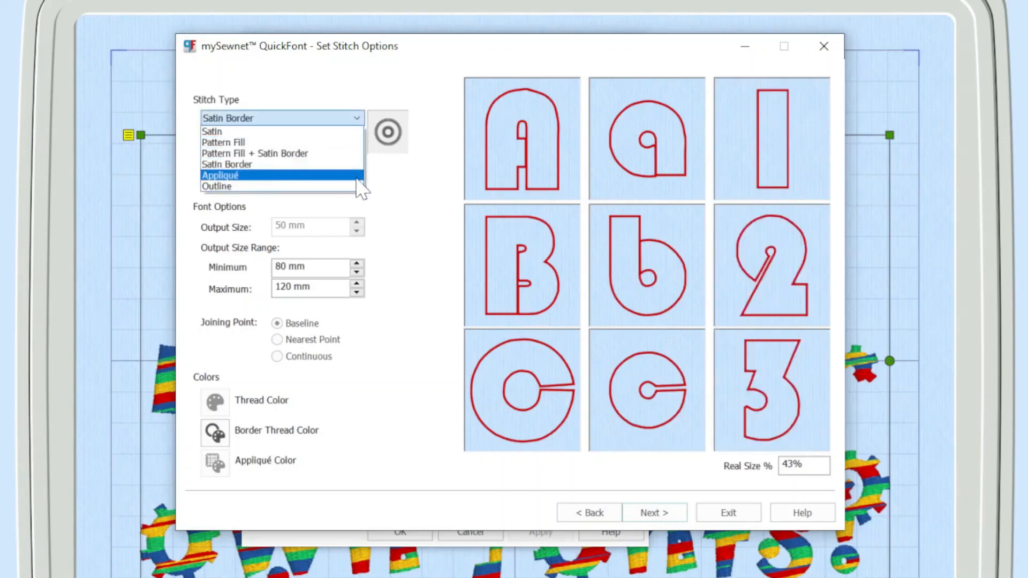
pyautogui.click(220, 175)
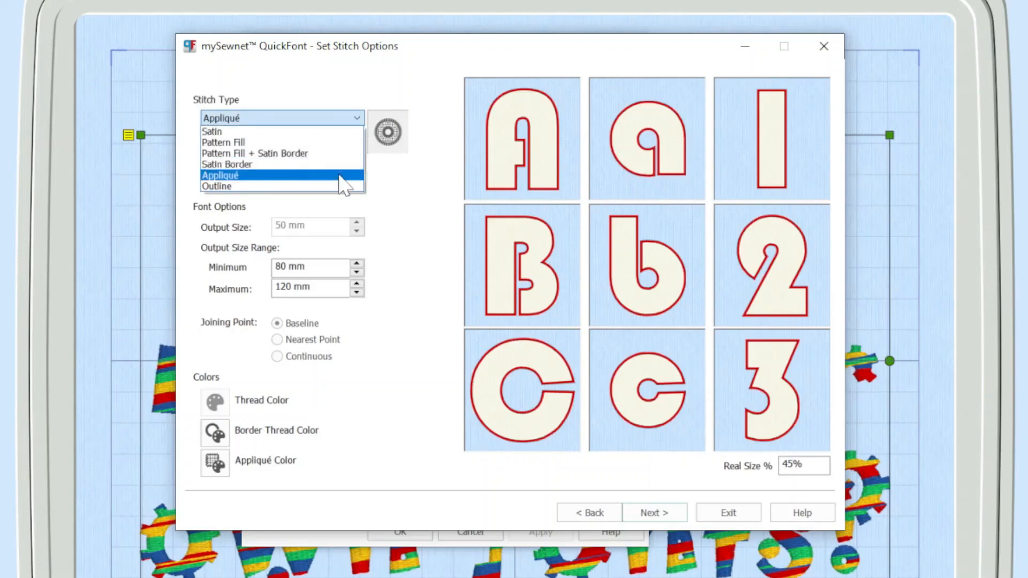
pyautogui.click(217, 187)
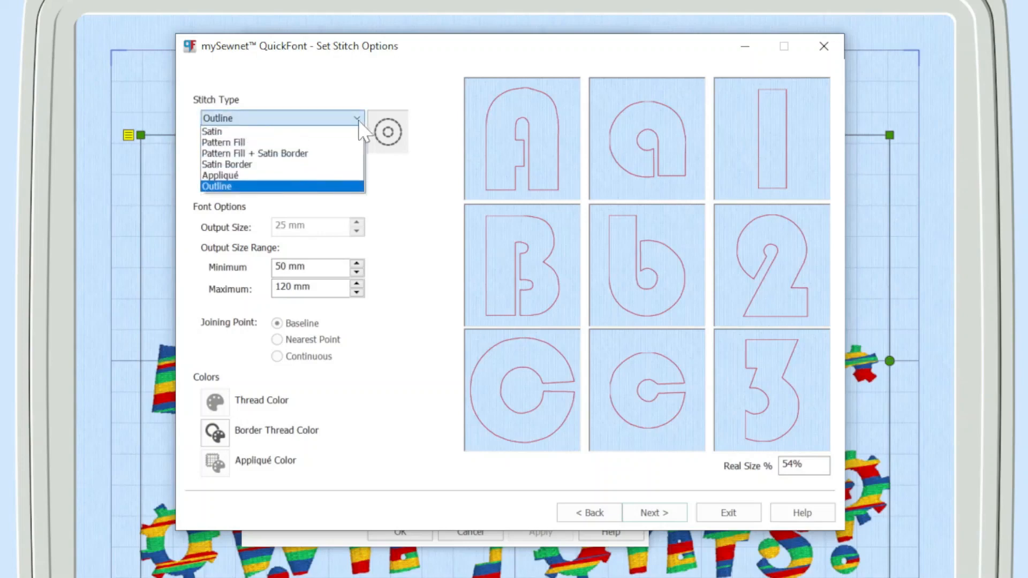
pyautogui.click(223, 141)
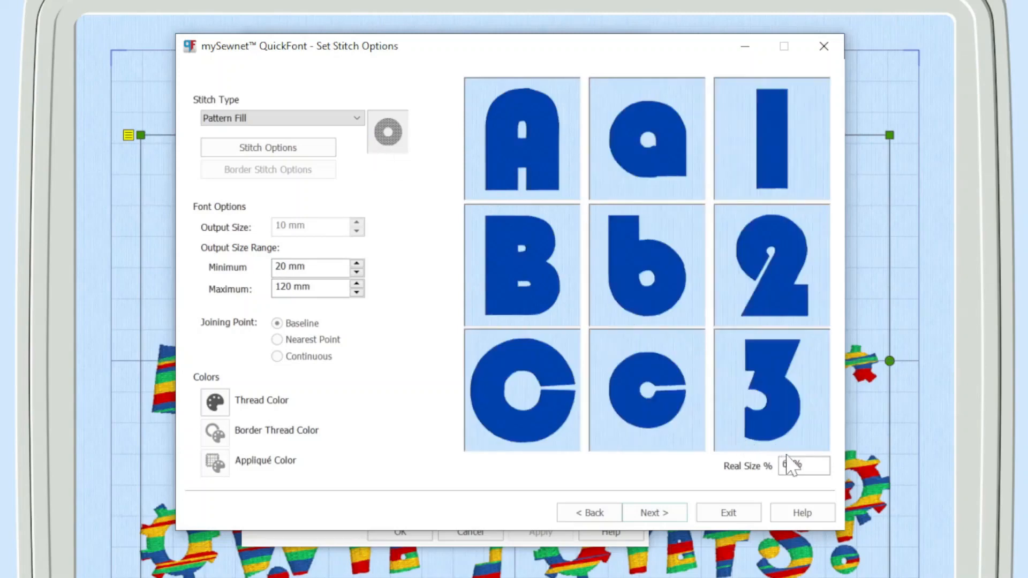
# - Enter 63 in the Real Size % box to scale the letter previews
pyautogui.write('63')
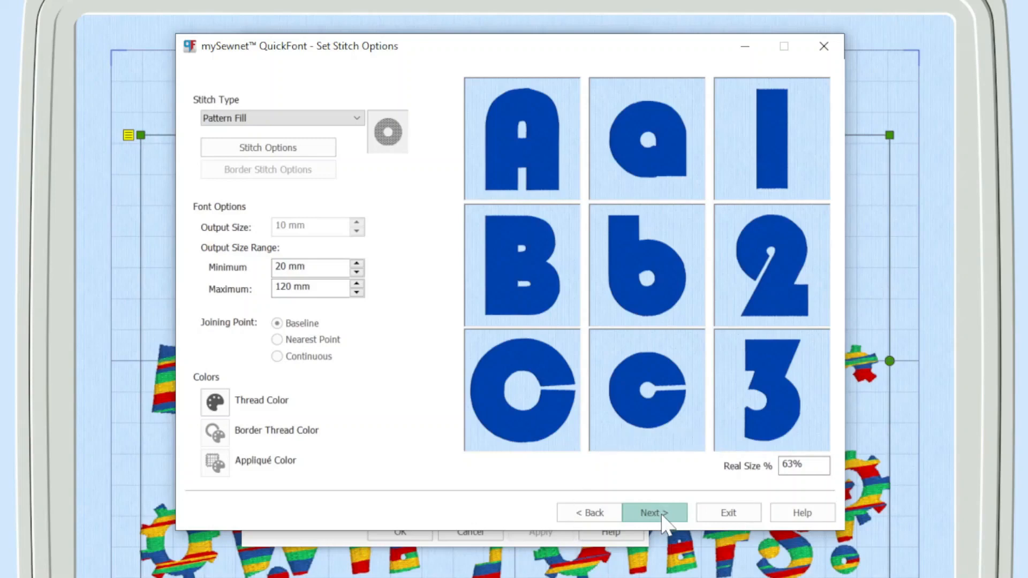
# - Generate the Pattern Fill font, reaching the save step as Bauhaus 93_R_F_E_20_120
pyautogui.click(653, 512)
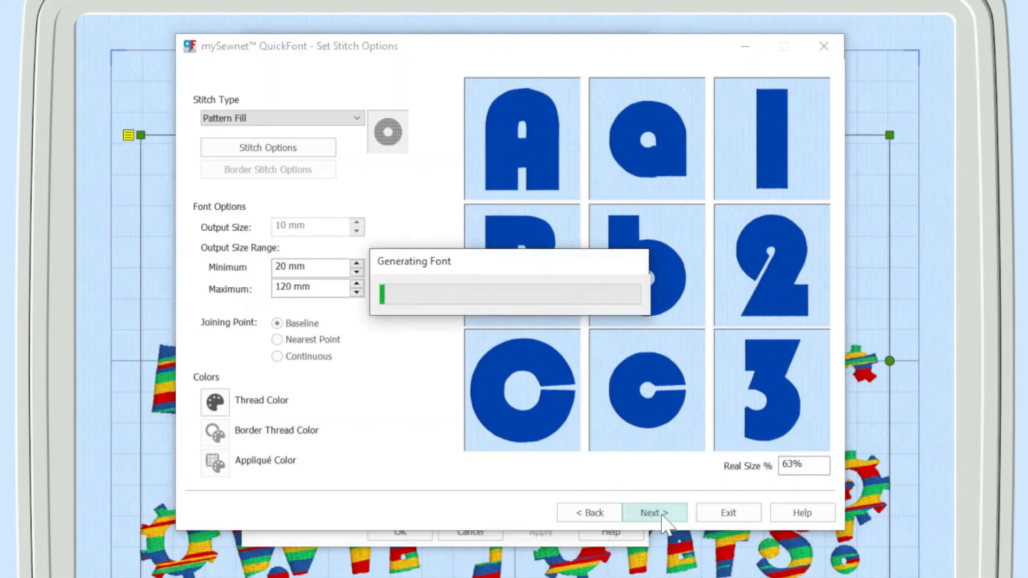
pyautogui.moveTo(685, 376)
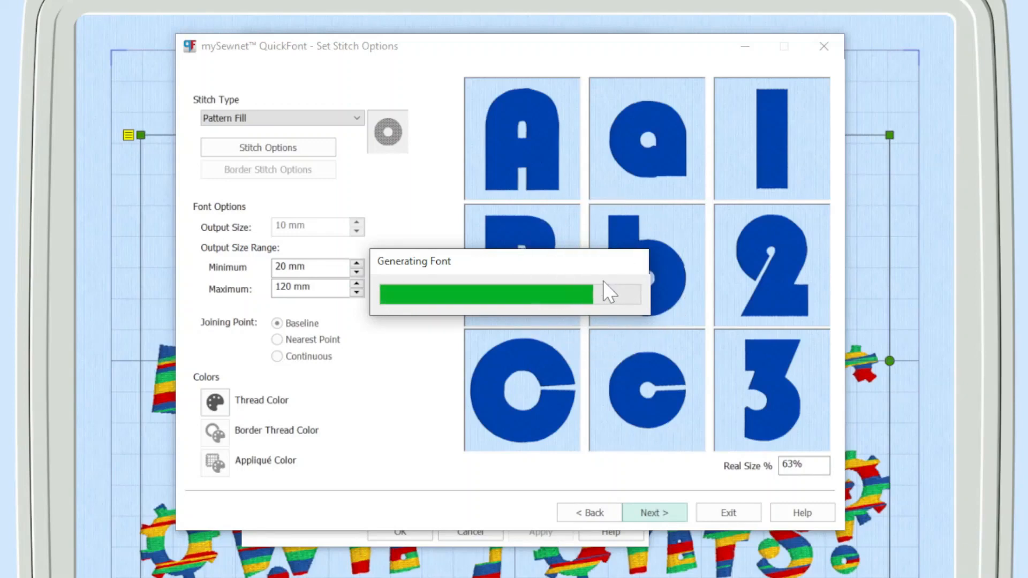
pyautogui.click(654, 512)
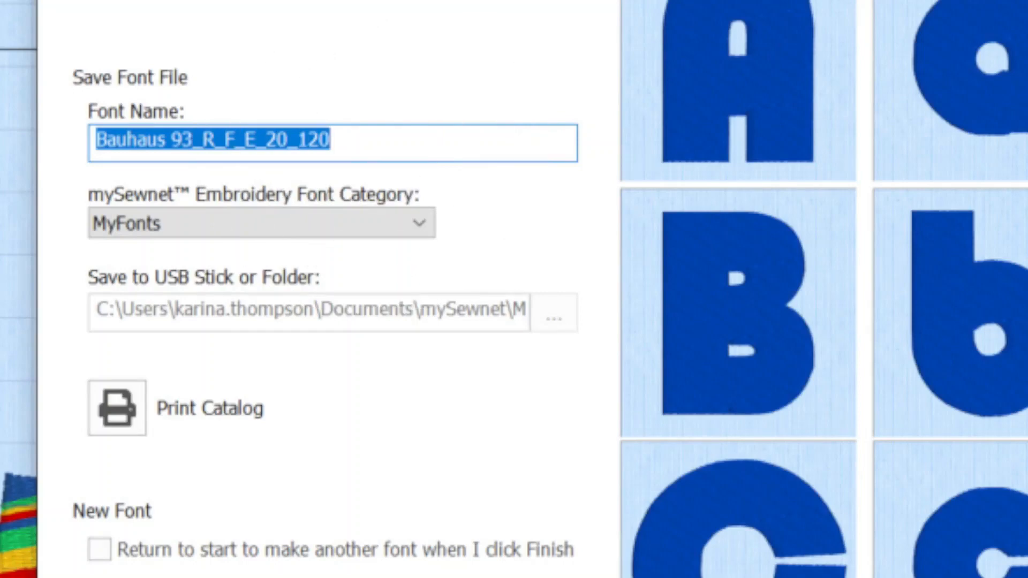
pyautogui.moveTo(32, 147)
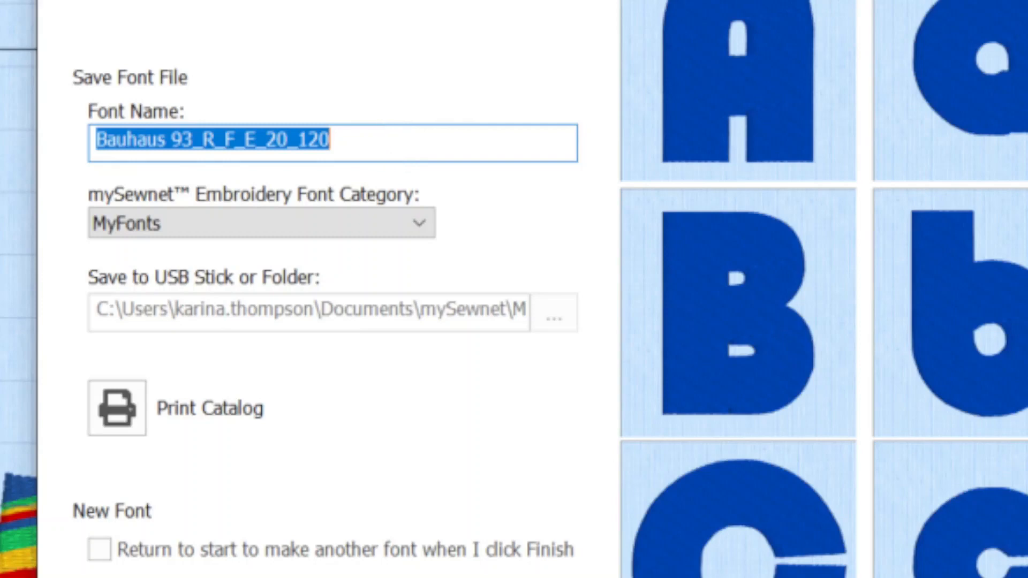
# - Replace the font name with 'Karinas Party font', keeping the MyFonts category
pyautogui.press('Delete')
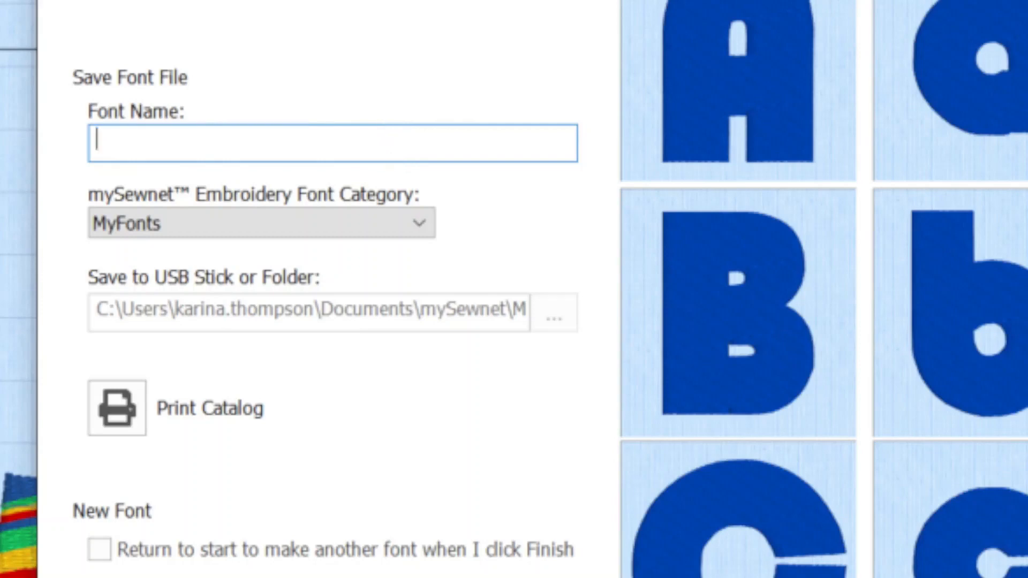
pyautogui.write('Karinas')
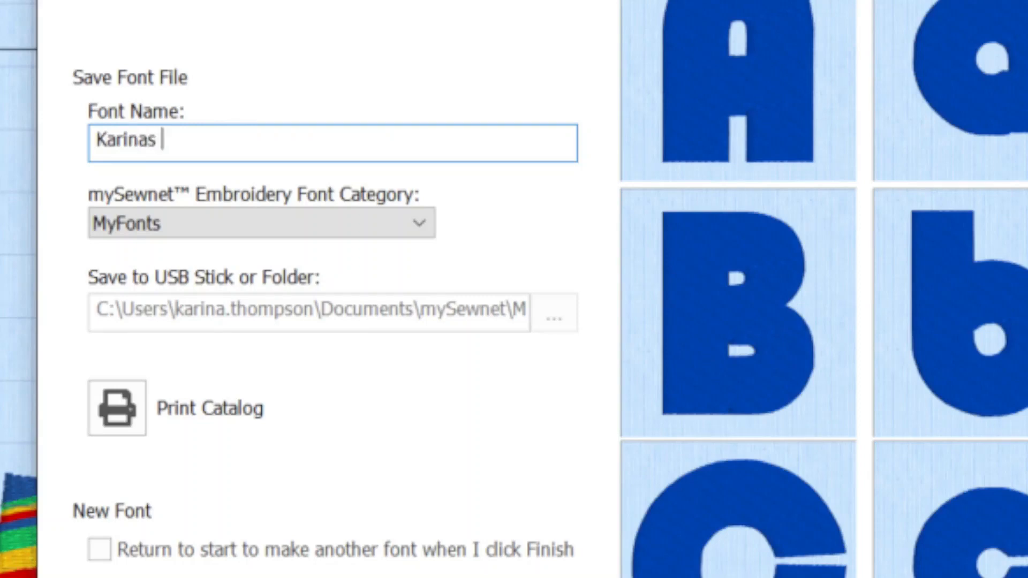
pyautogui.write('Party')
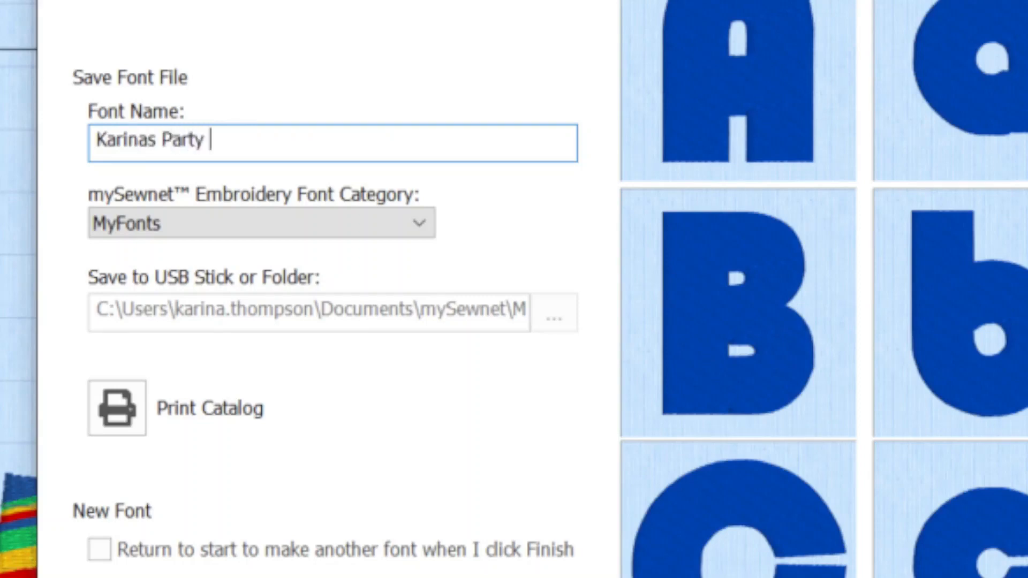
pyautogui.write('font')
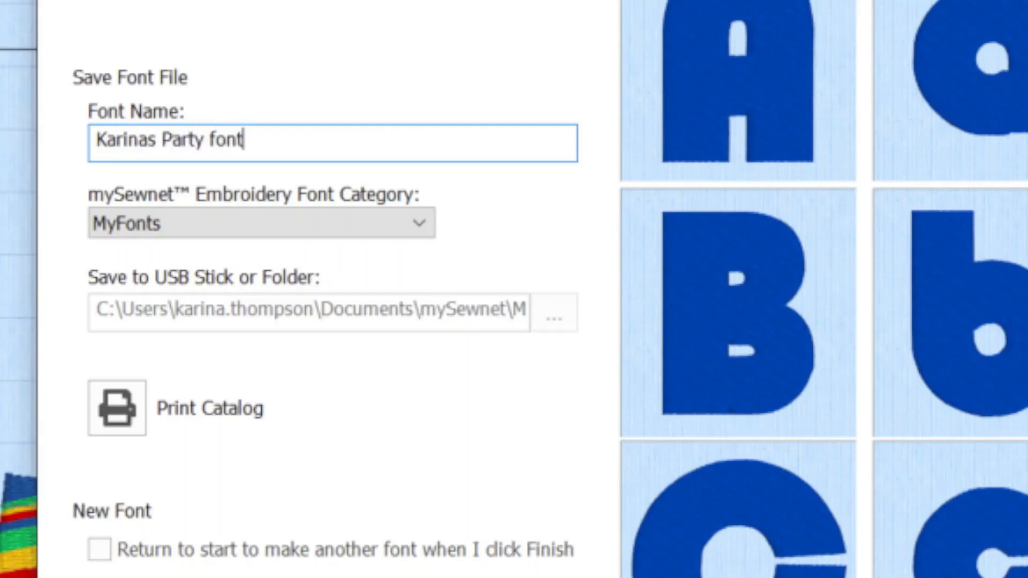
pyautogui.moveTo(354, 252)
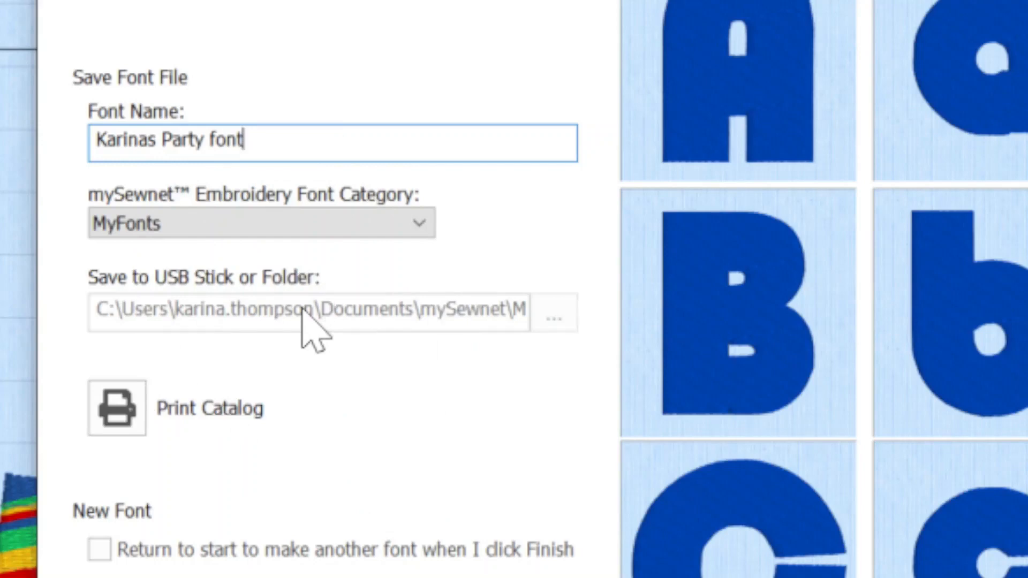
pyautogui.click(304, 312)
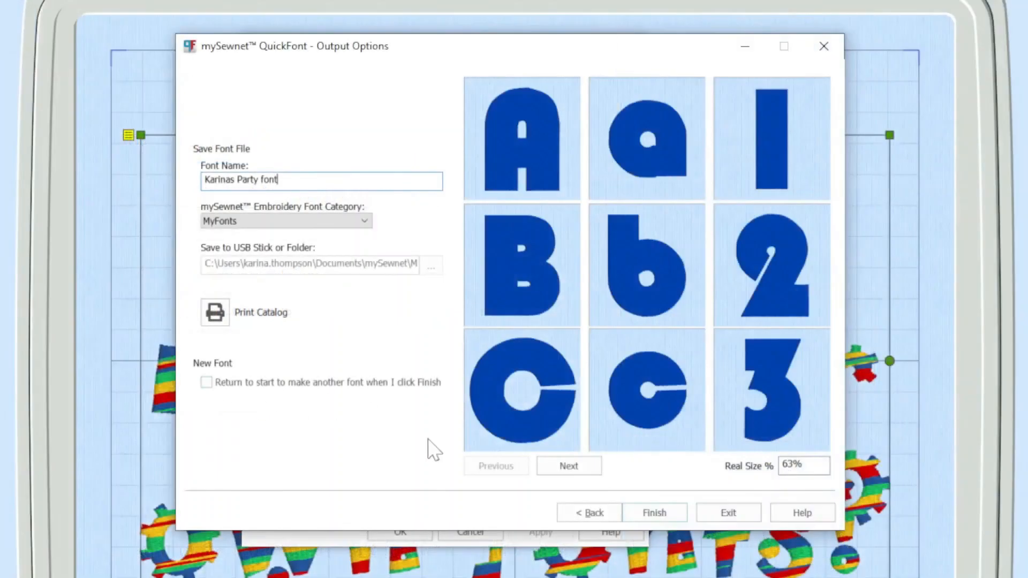
pyautogui.moveTo(569, 467)
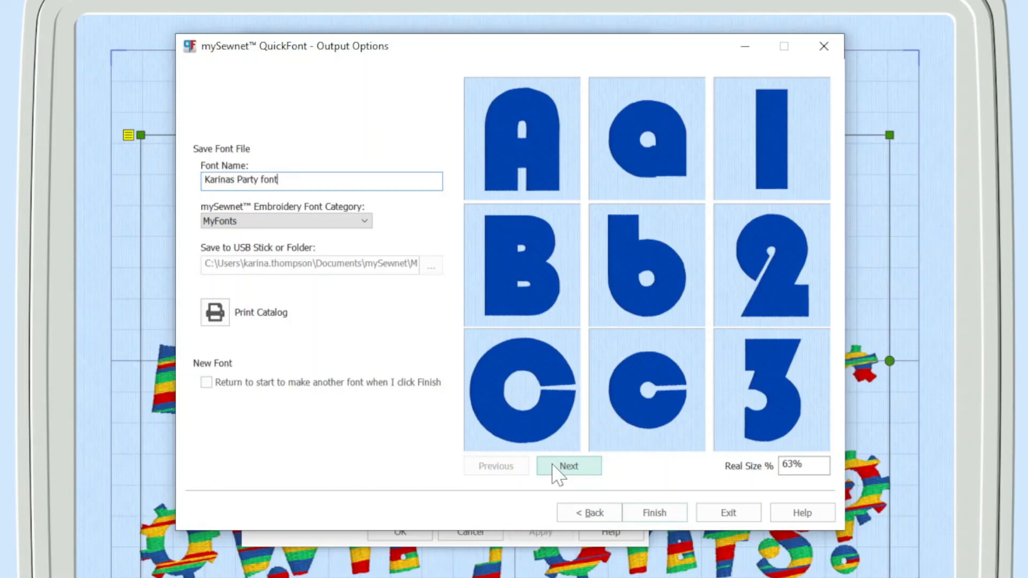
# - Page through the new font's character previews up to the J, K, L page
pyautogui.click(567, 465)
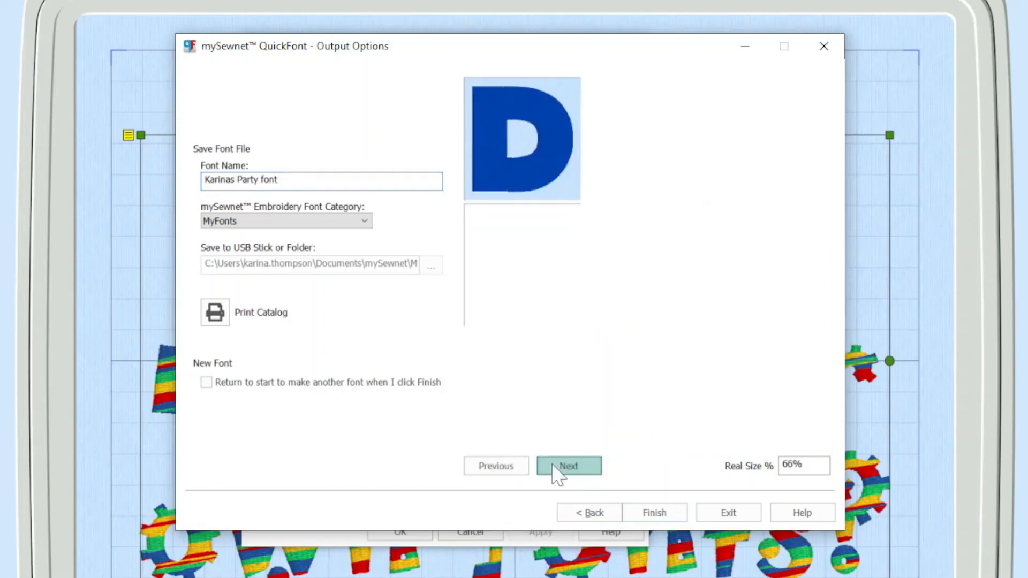
pyautogui.click(568, 465)
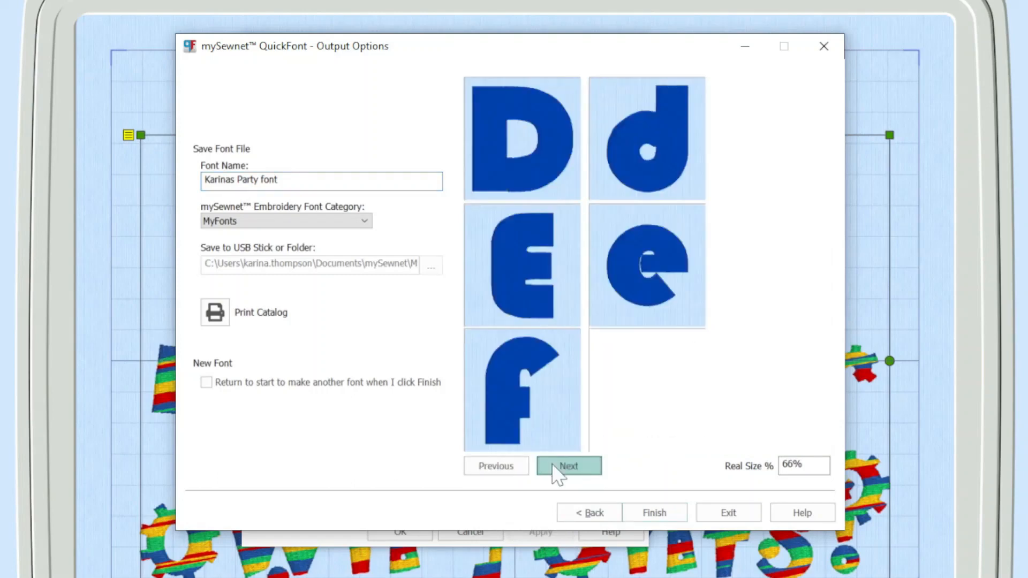
pyautogui.click(568, 466)
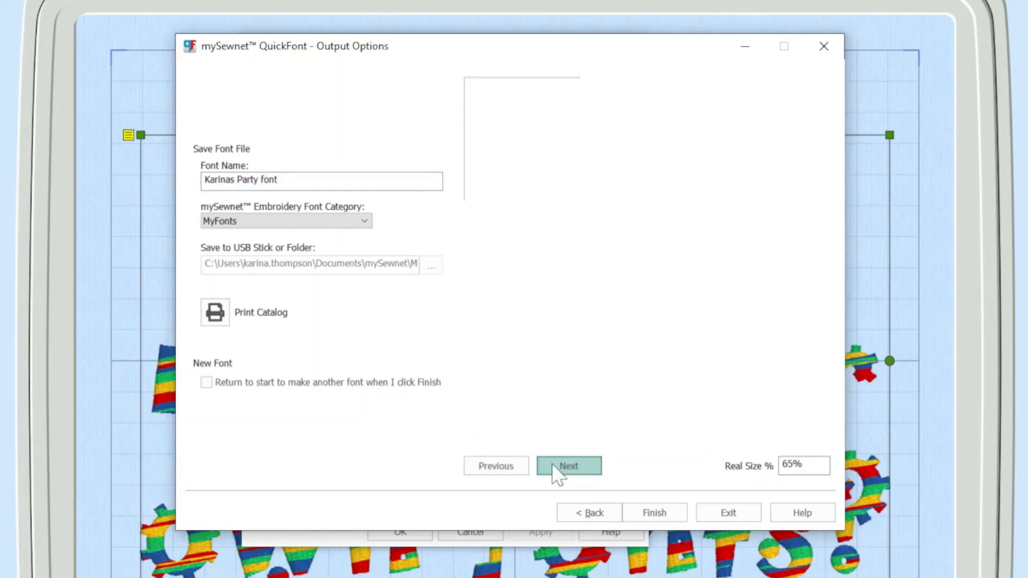
pyautogui.click(568, 465)
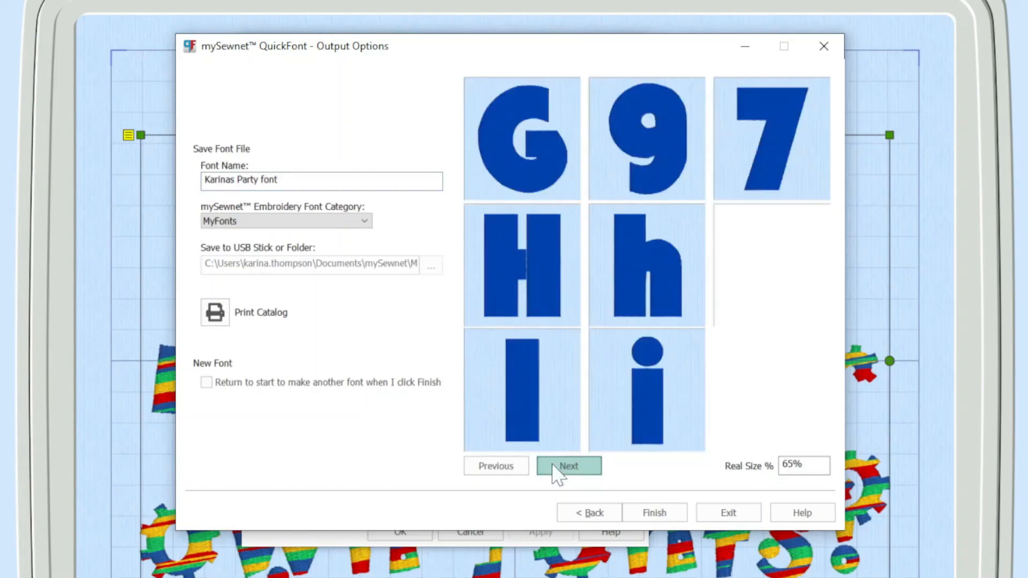
pyautogui.click(568, 466)
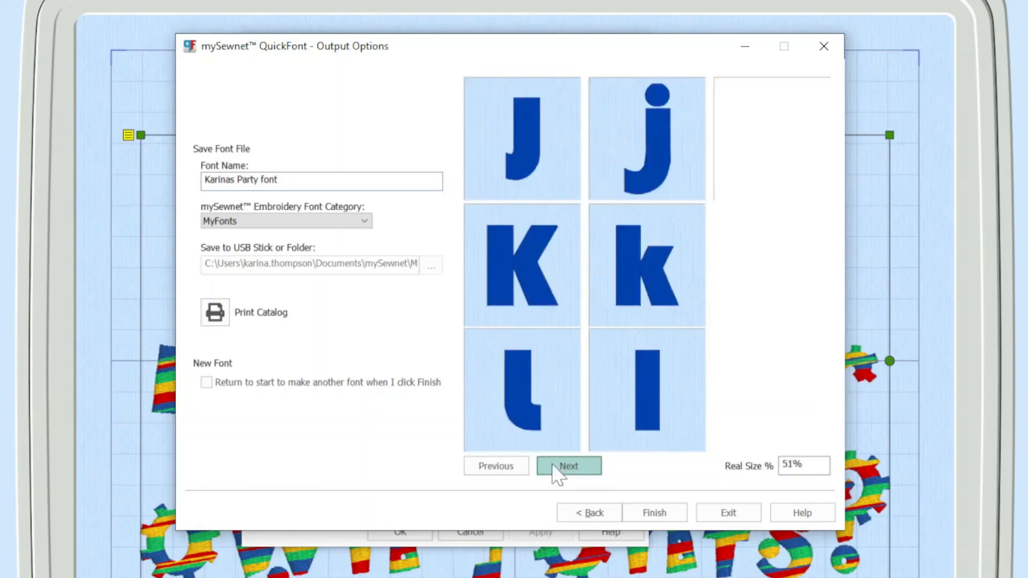
pyautogui.click(568, 466)
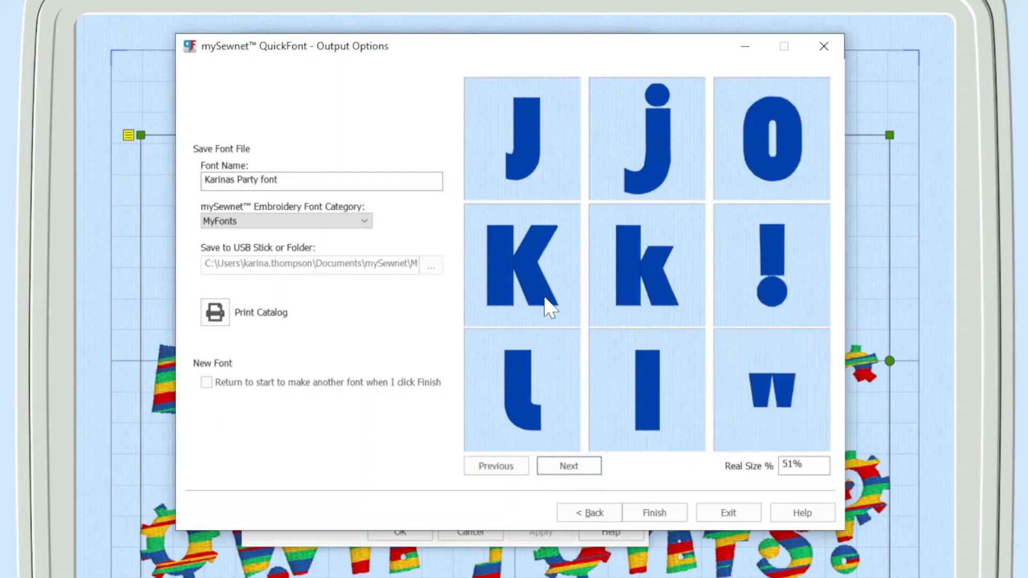
pyautogui.moveTo(639, 294)
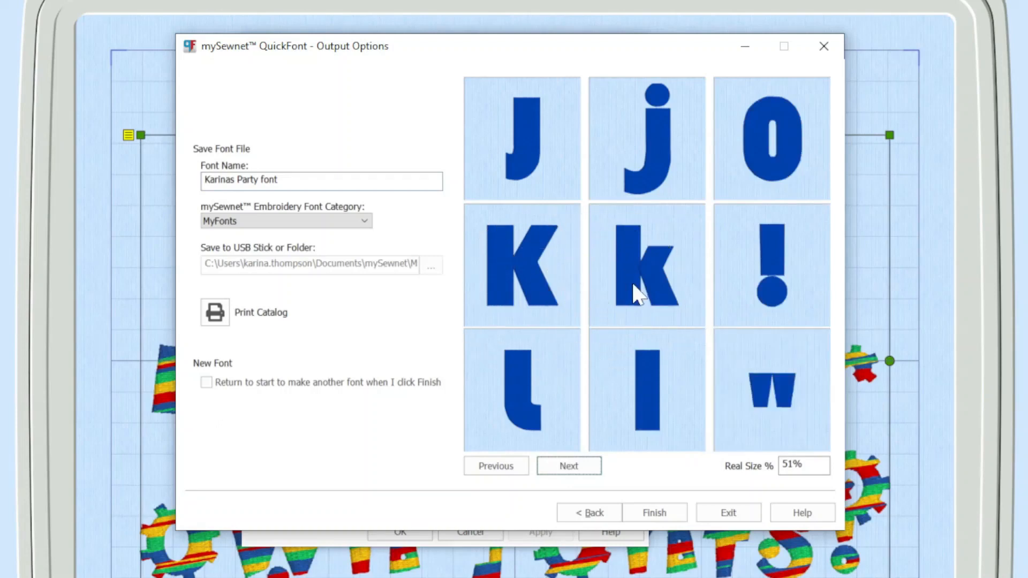
pyautogui.moveTo(610, 289)
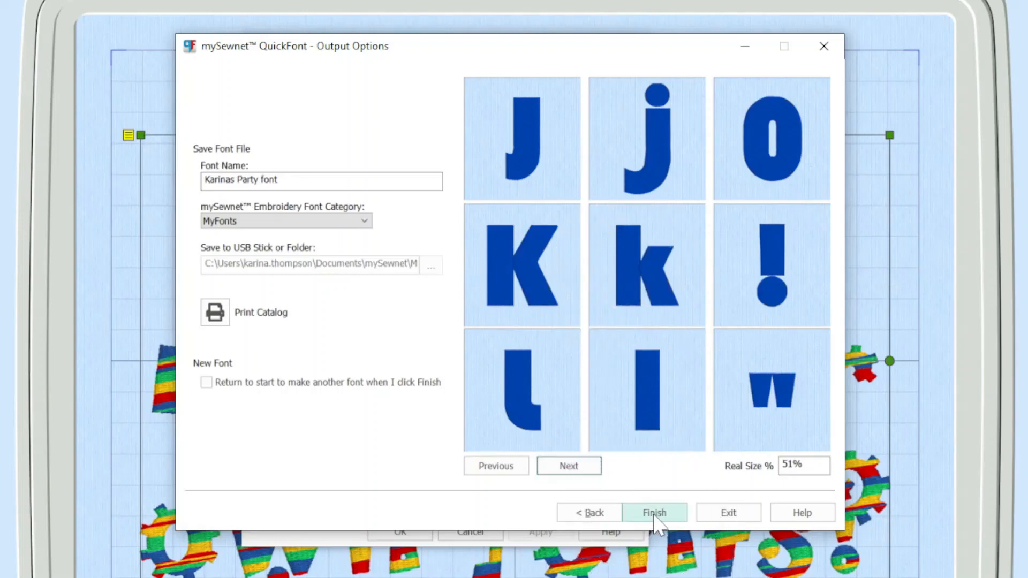
# - Finish QuickFont to save the font, then close the Configure window
pyautogui.click(654, 513)
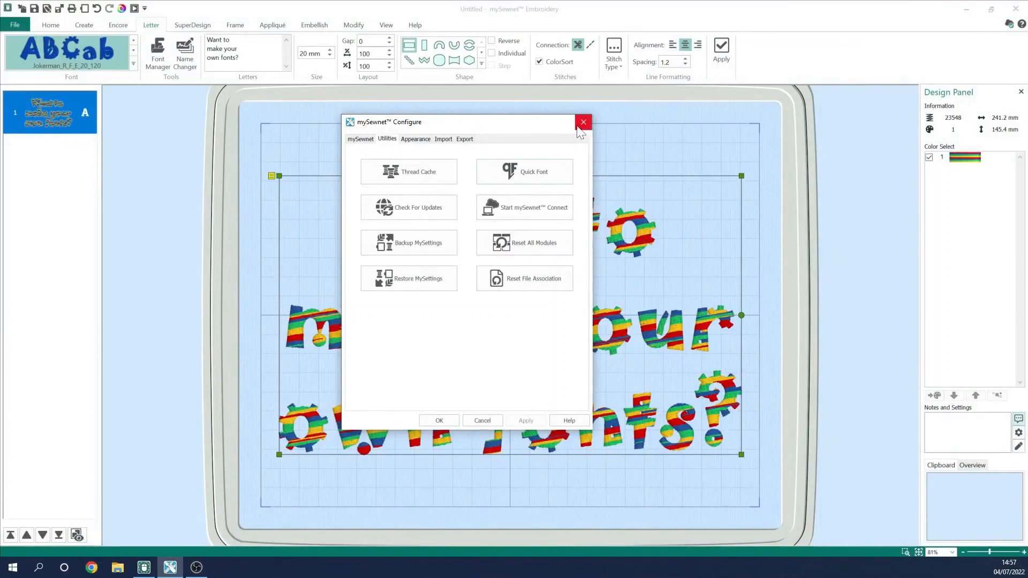
pyautogui.click(582, 122)
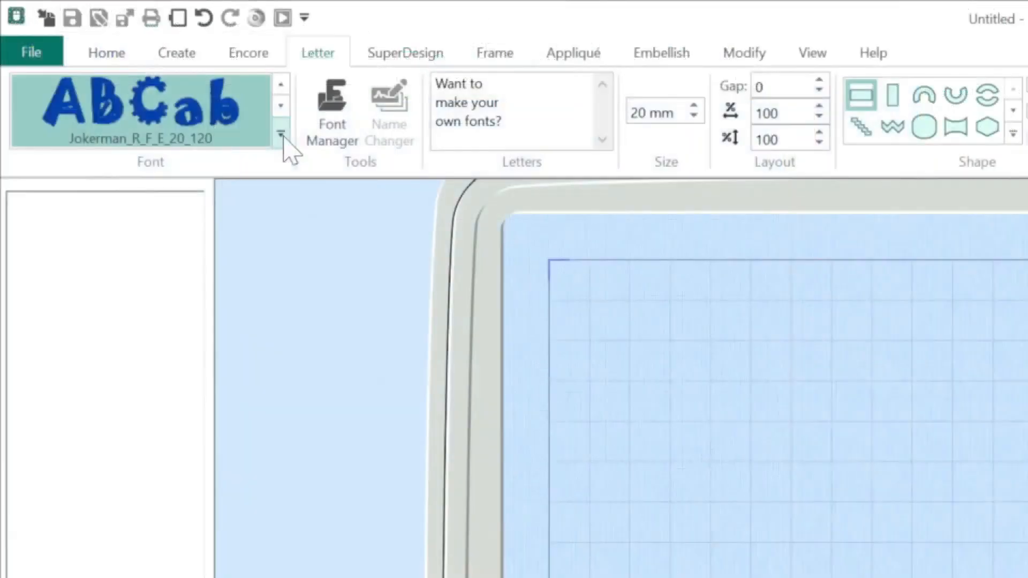
# - Pick Karinas Party font under MyFonts in the Font gallery
pyautogui.click(282, 134)
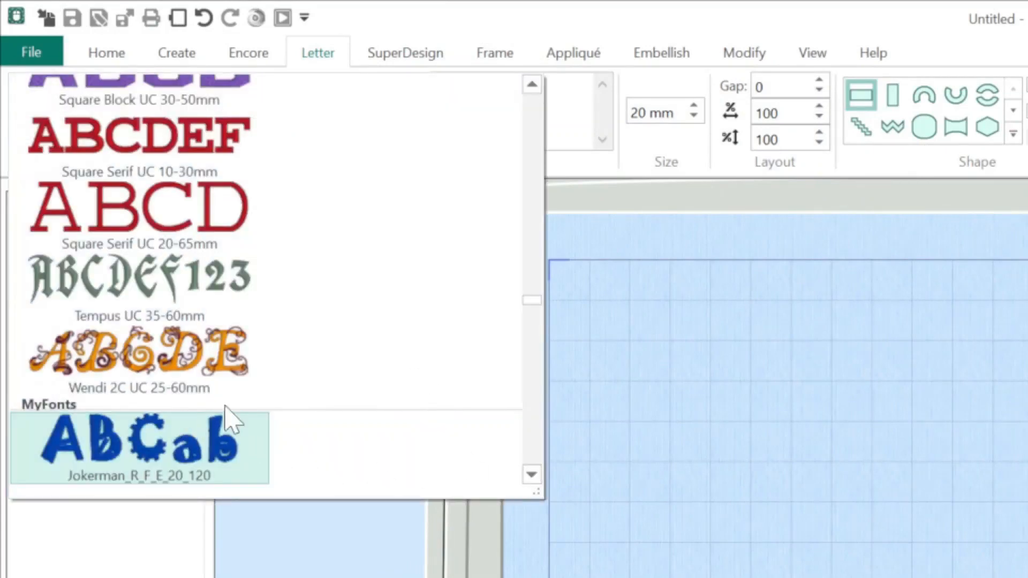
pyautogui.moveTo(118, 446)
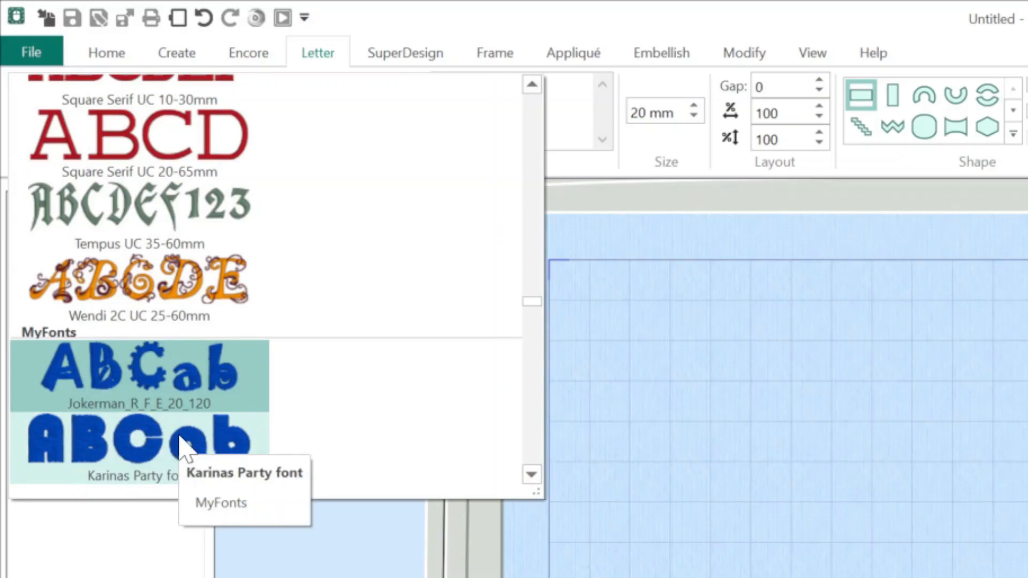
pyautogui.click(138, 440)
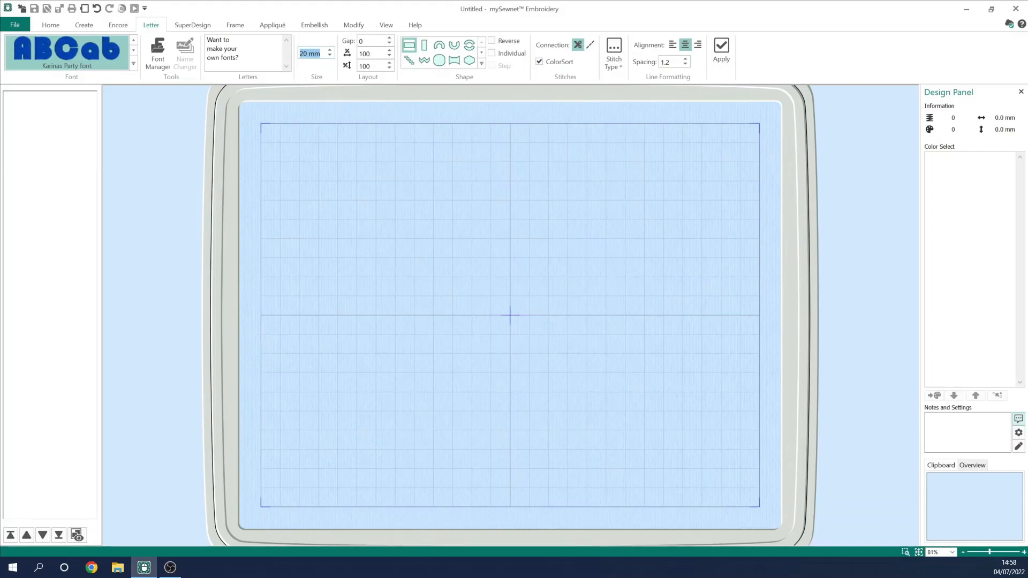
# - Apply 'Want to make your own fonts?' lettering at size 40 mm
pyautogui.write('40')
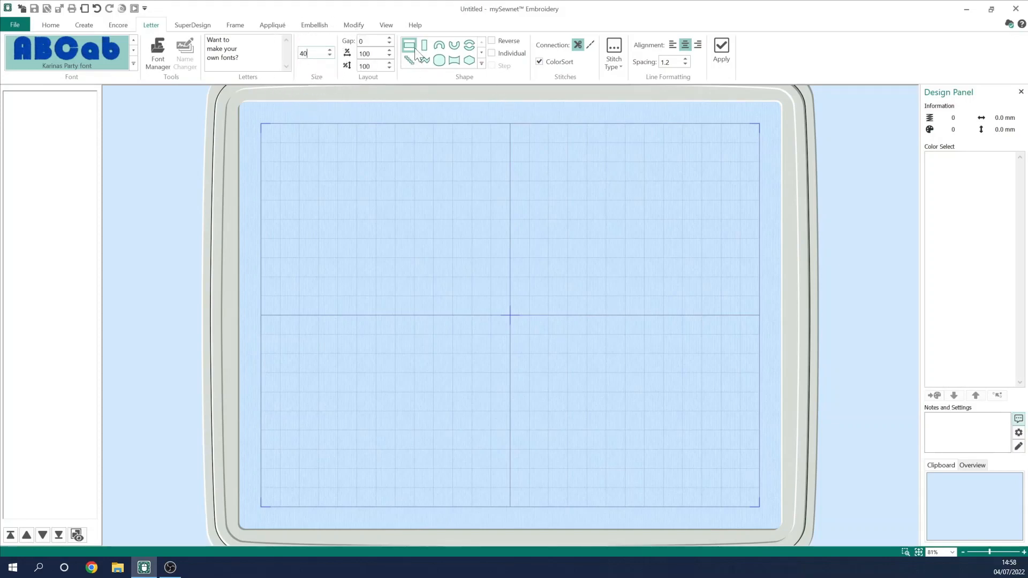
pyautogui.moveTo(718, 46)
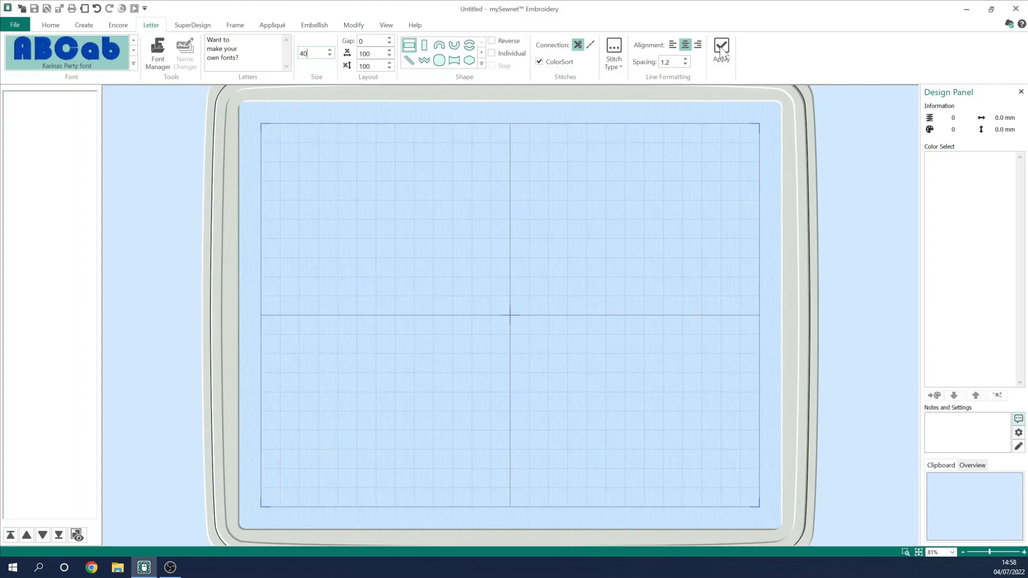
pyautogui.click(721, 52)
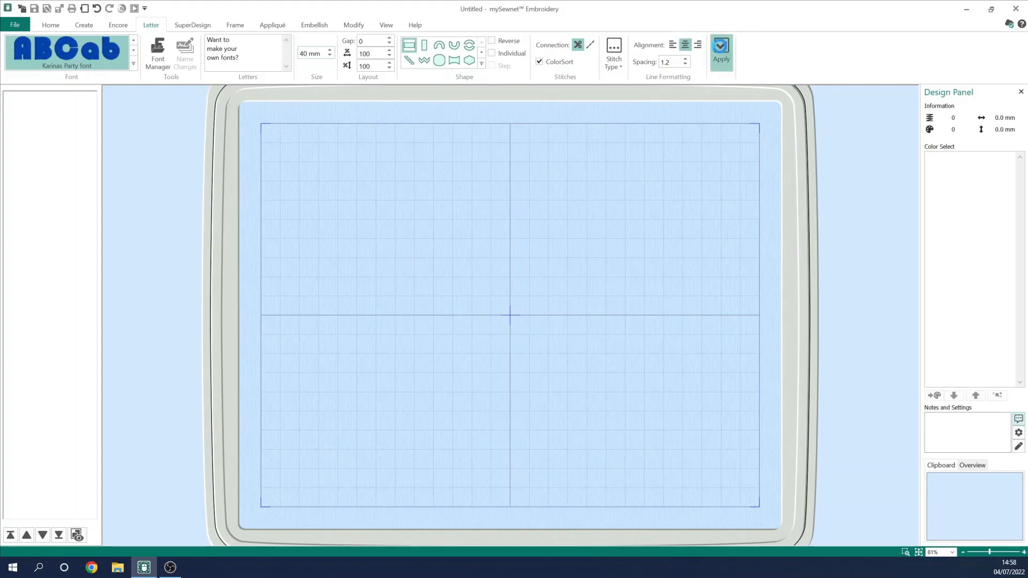
pyautogui.click(720, 52)
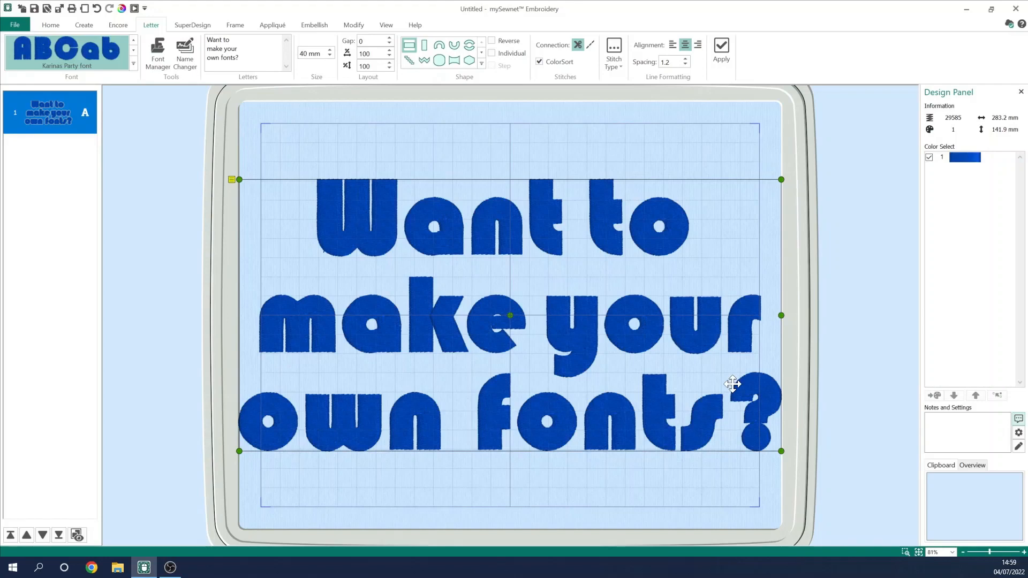
pyautogui.moveTo(687, 310)
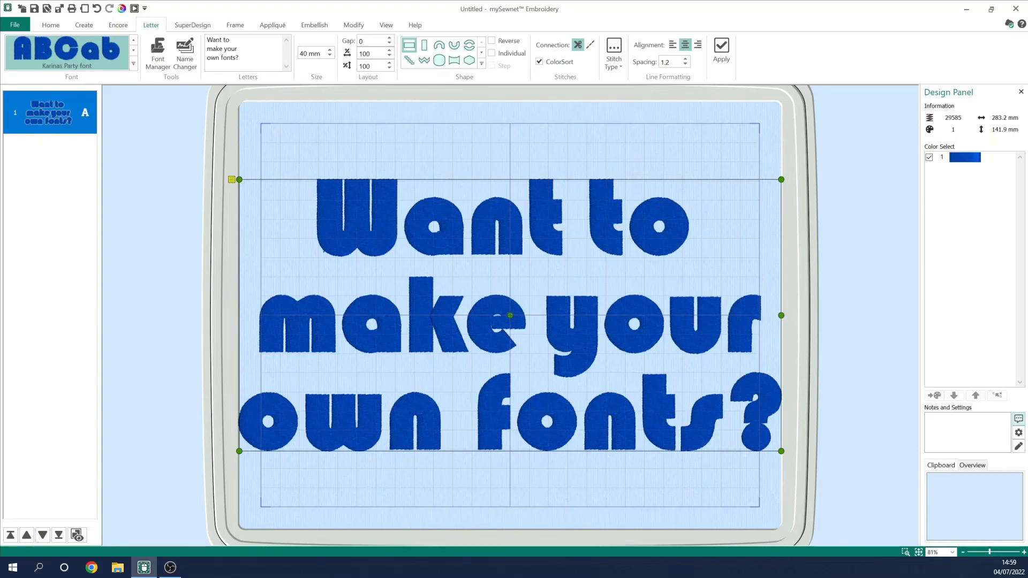
pyautogui.moveTo(314, 53)
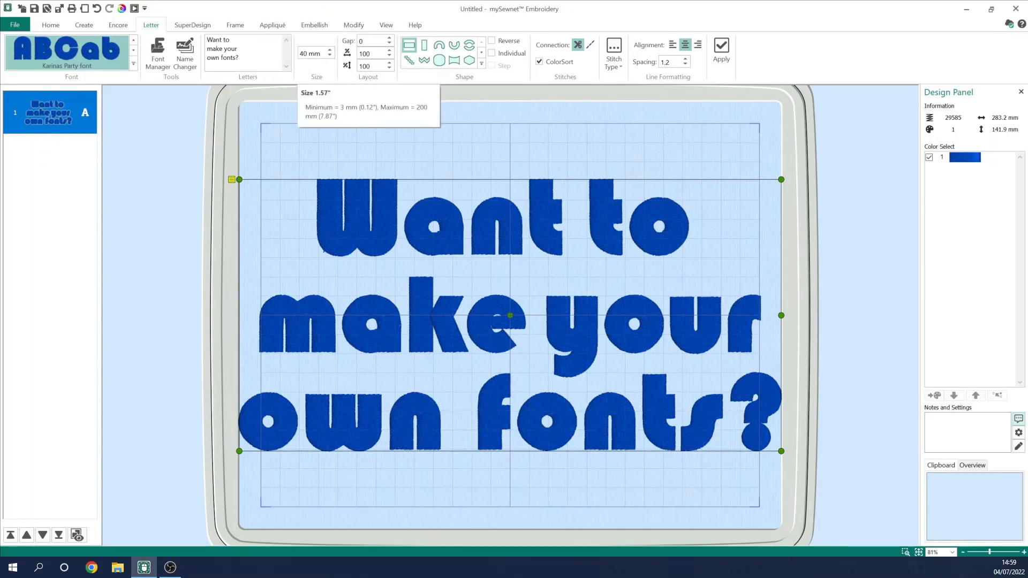